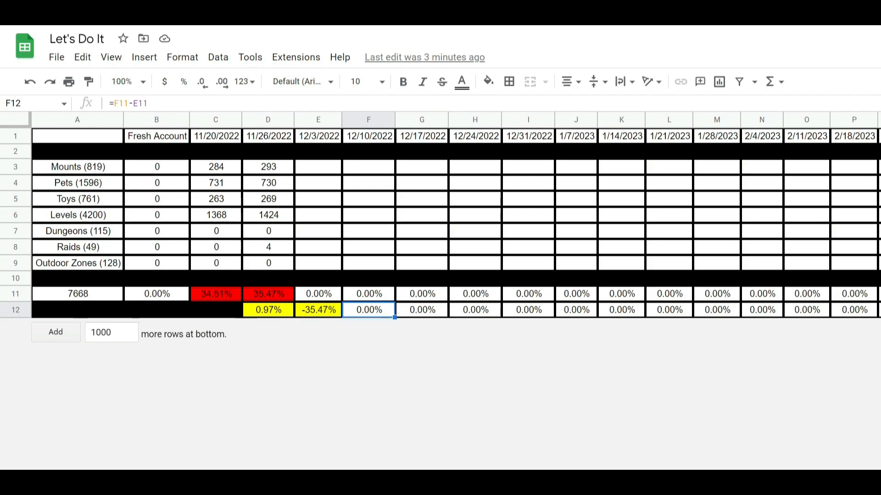
mouse_move(294, 275)
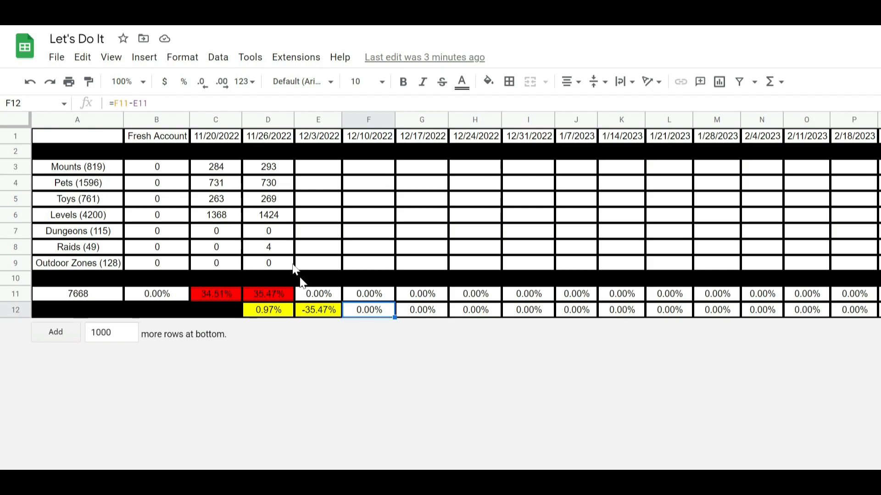
mouse_move(507, 182)
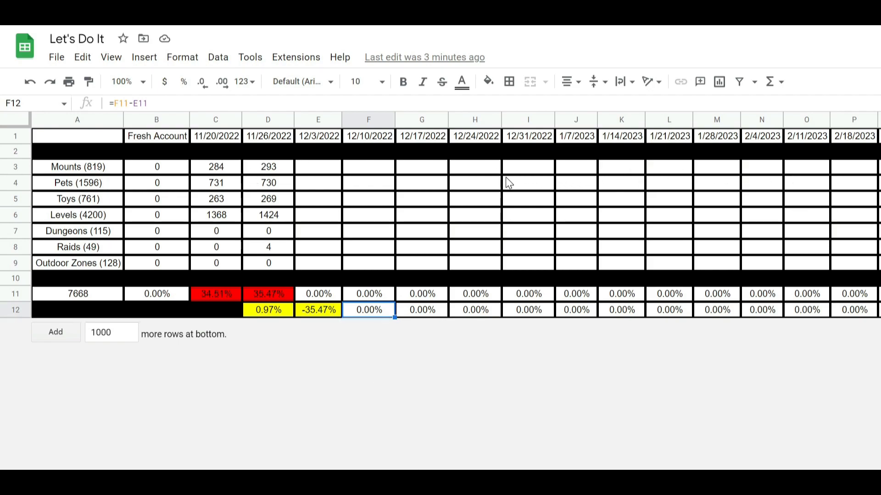
mouse_move(464, 169)
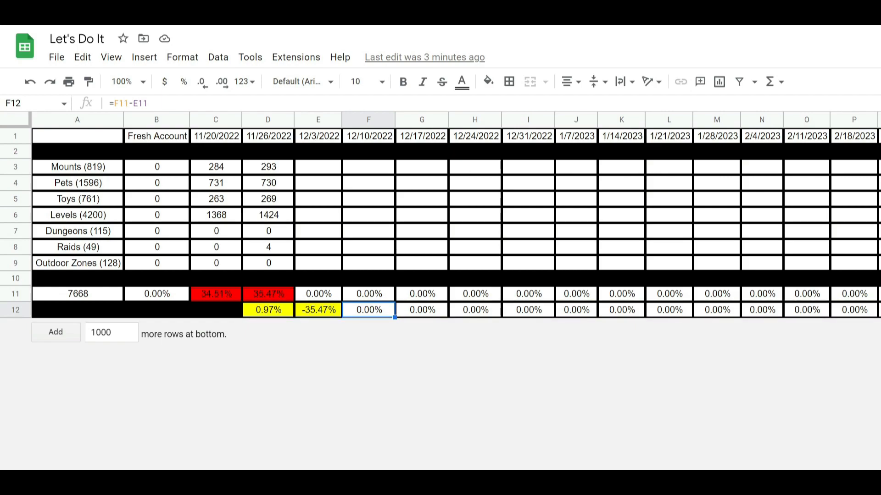
mouse_move(298, 326)
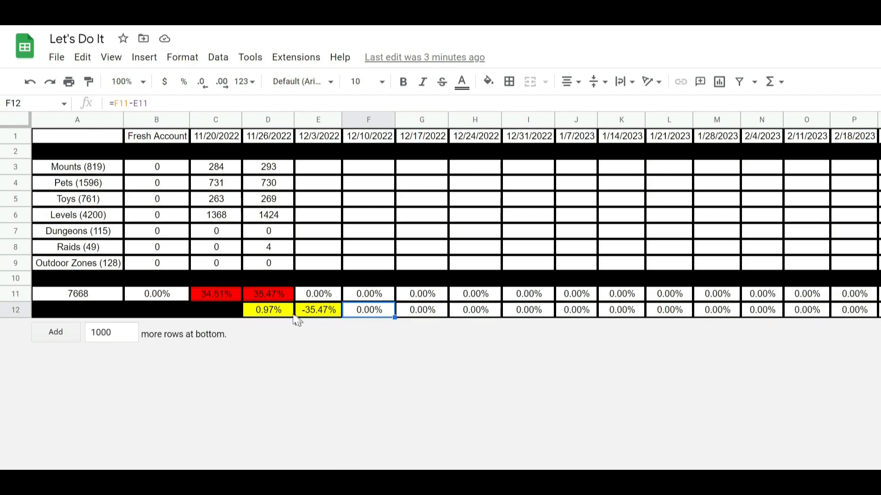
Step: Review the Achievements, Artifact and Battle Pets counts under each date column
left_click(268, 311)
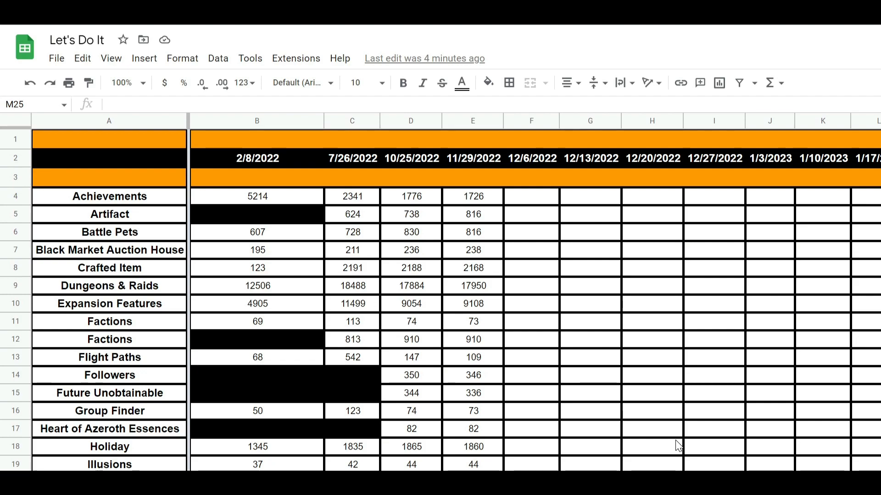
mouse_move(496, 437)
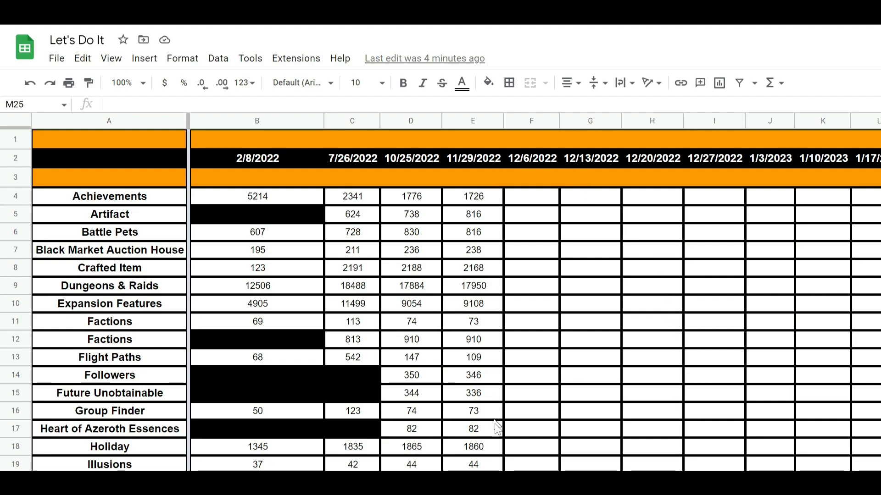
mouse_move(497, 428)
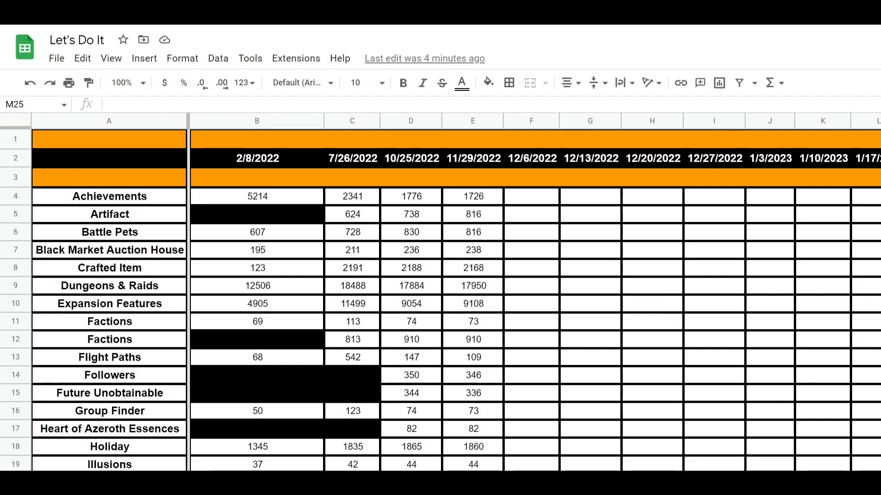
mouse_move(470, 250)
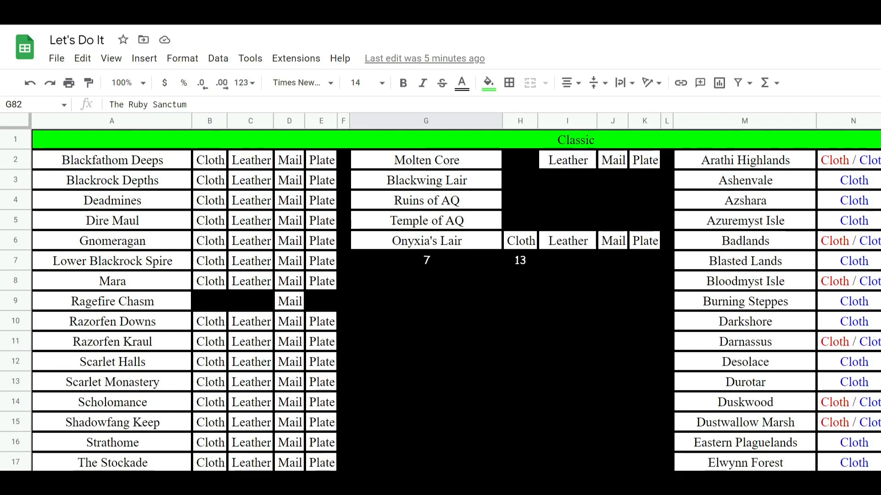
Step: Scroll down through the Classic and Burning Crusade dungeon, raid and zone armor checklist
scroll("down", 3)
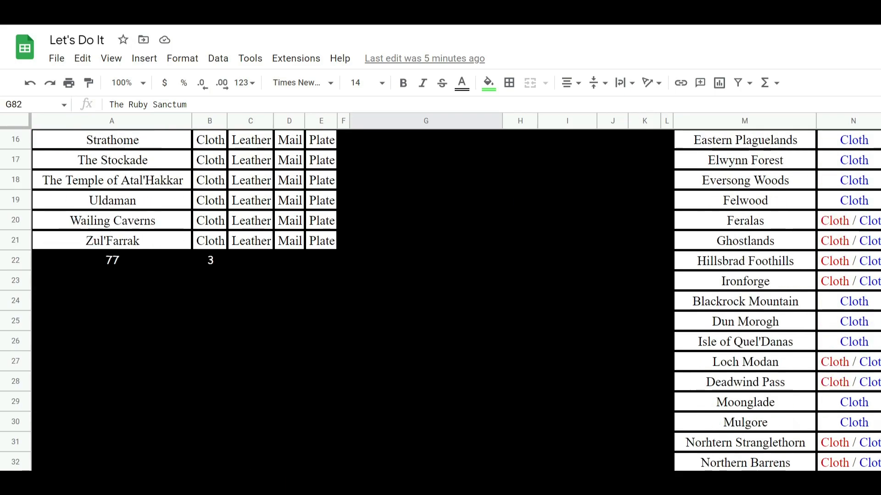
scroll("down", 3)
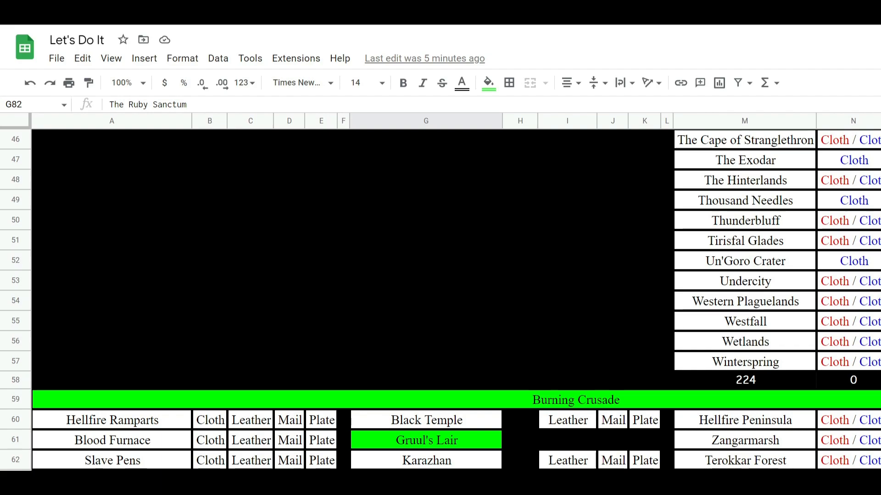
scroll("down", 3)
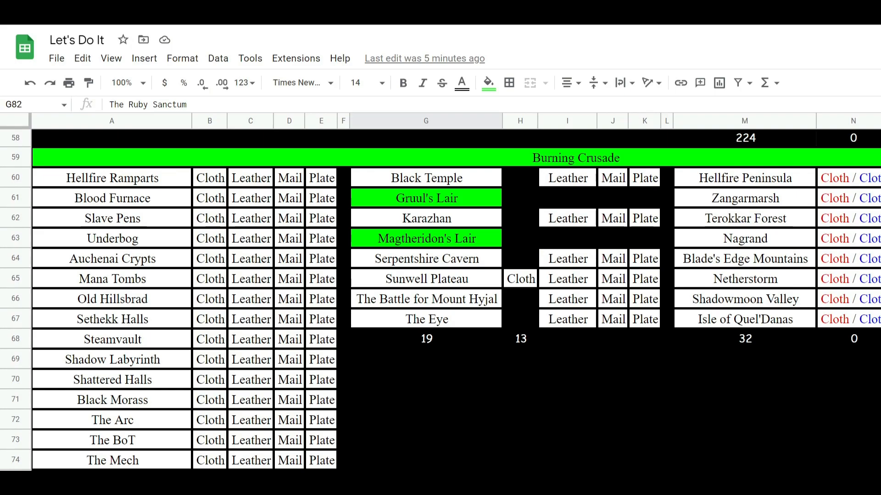
scroll("down", 3)
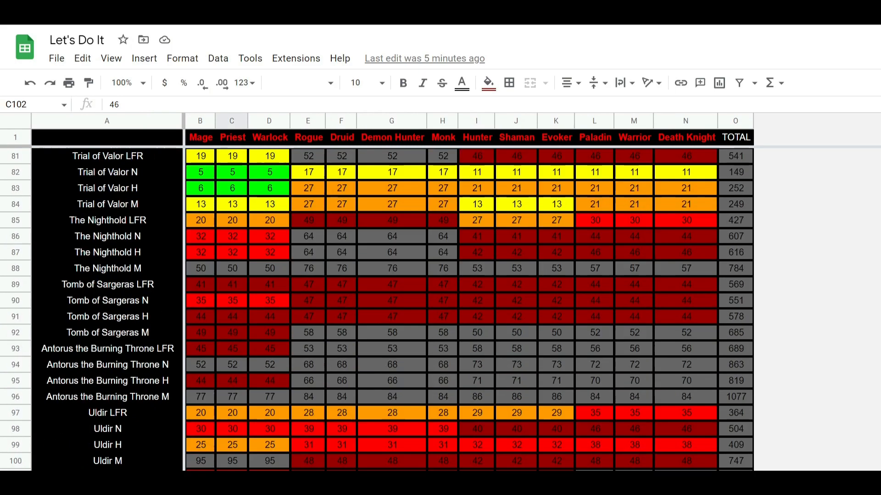
Step: Scroll the raids-by-class grid and select a class header cell
scroll("down", 3)
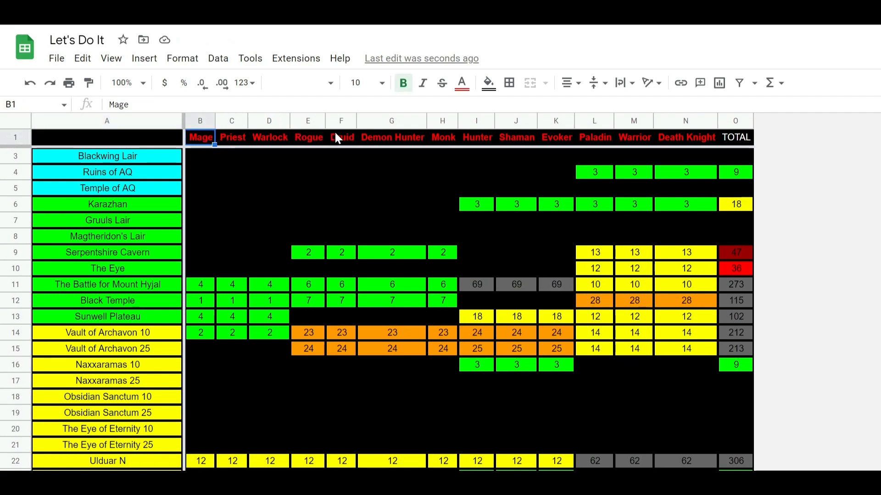
left_click(476, 138)
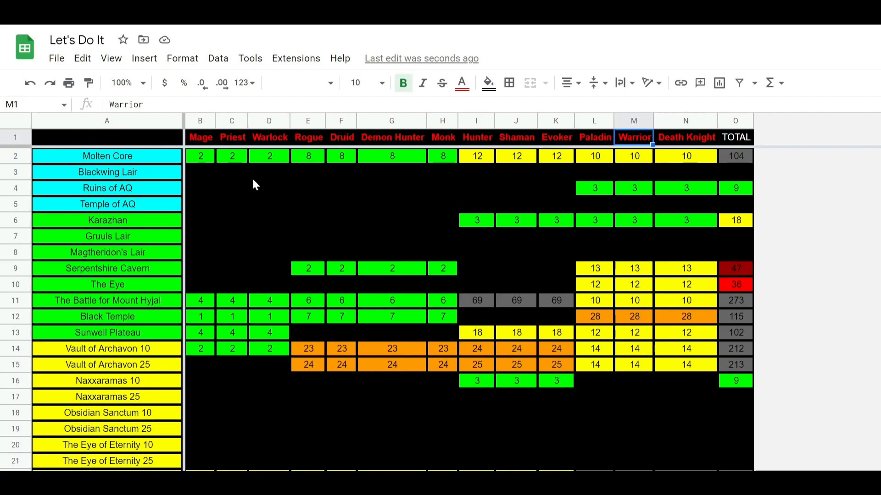
mouse_move(300, 133)
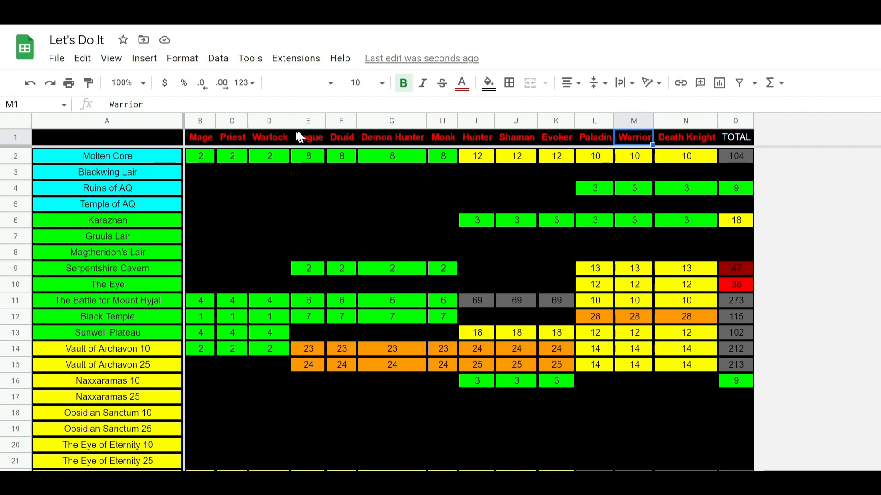
mouse_move(639, 164)
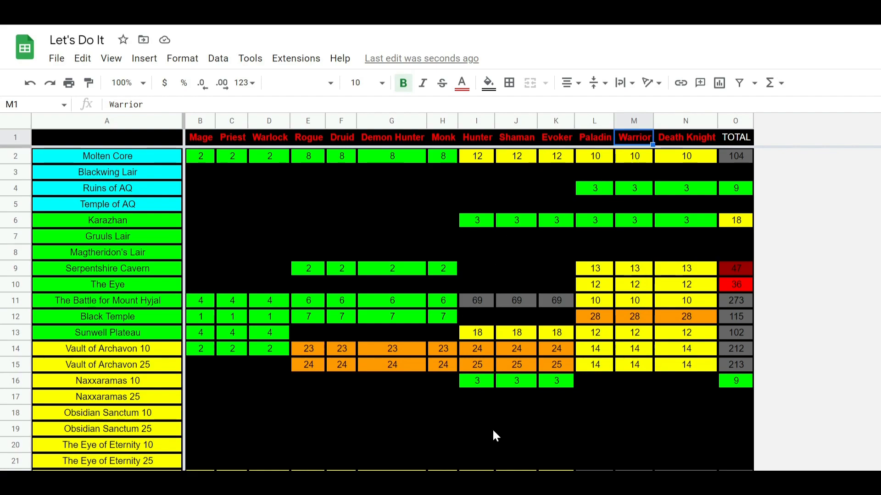
mouse_move(490, 455)
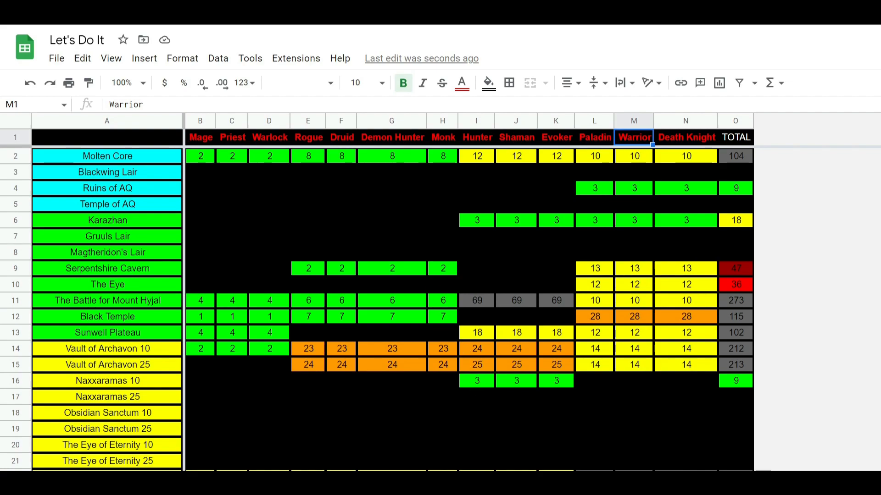
mouse_move(735, 156)
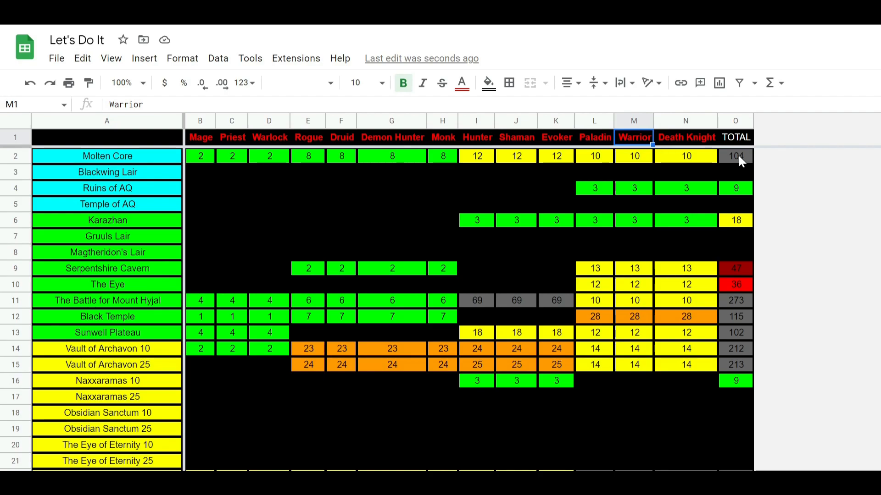
mouse_move(696, 362)
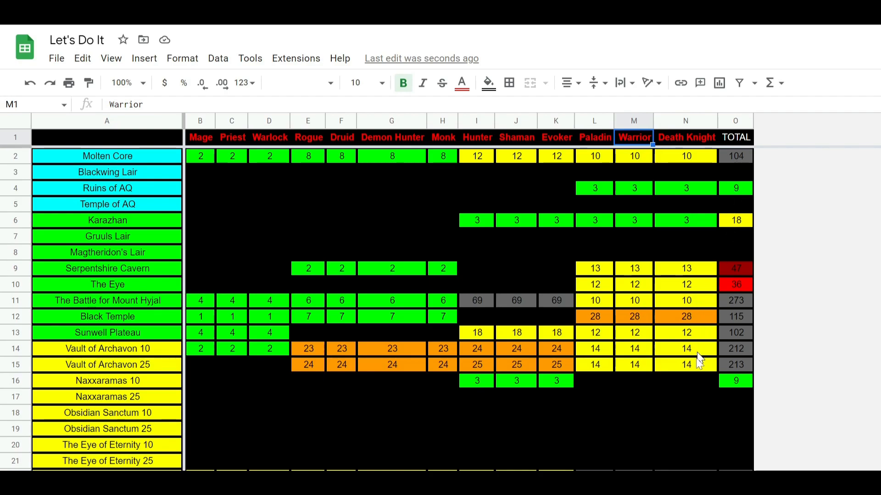
scroll("down", 3)
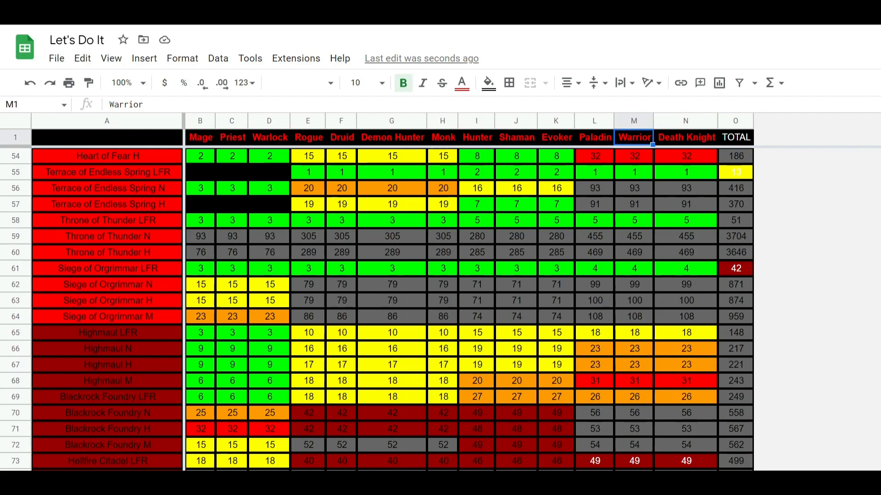
scroll("down", 3)
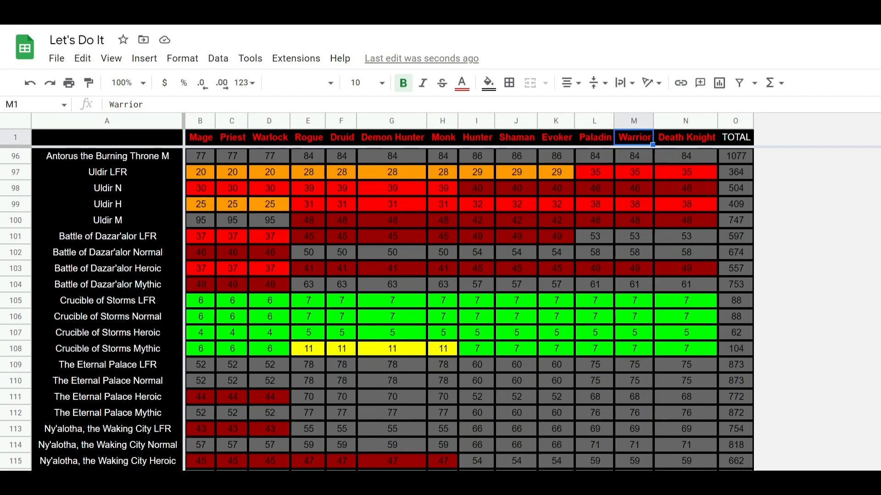
mouse_move(144, 321)
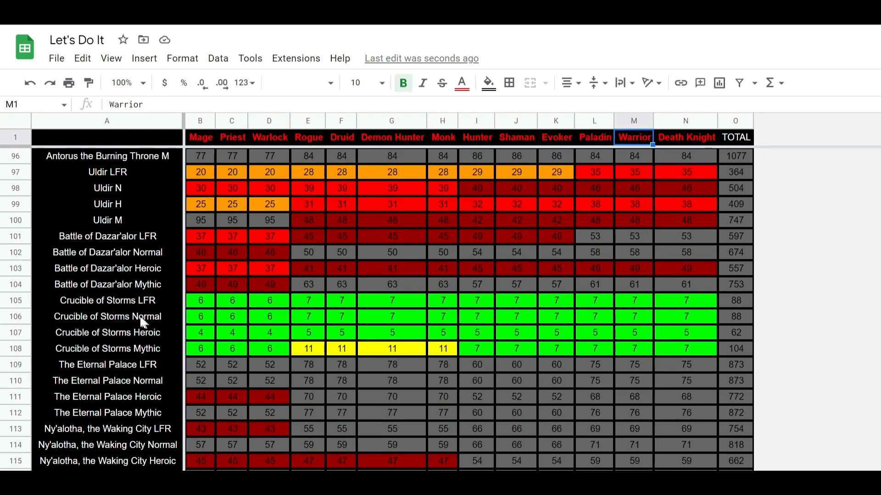
mouse_move(439, 330)
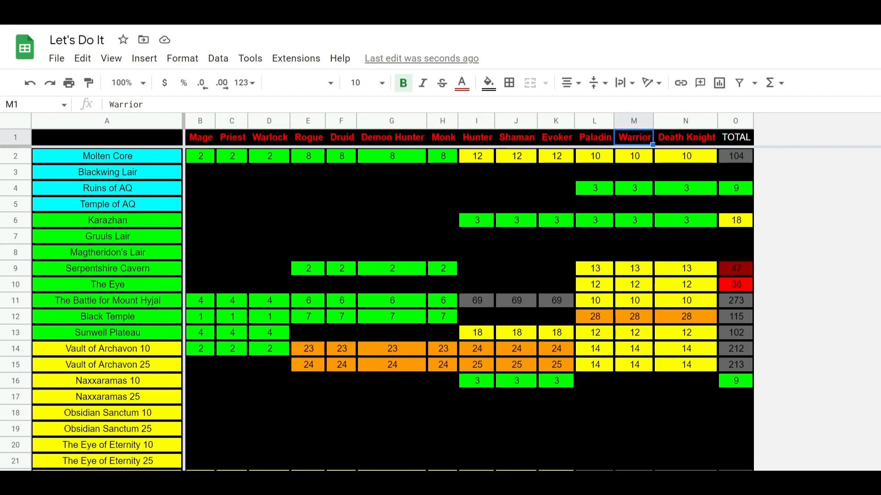
scroll("down", 3)
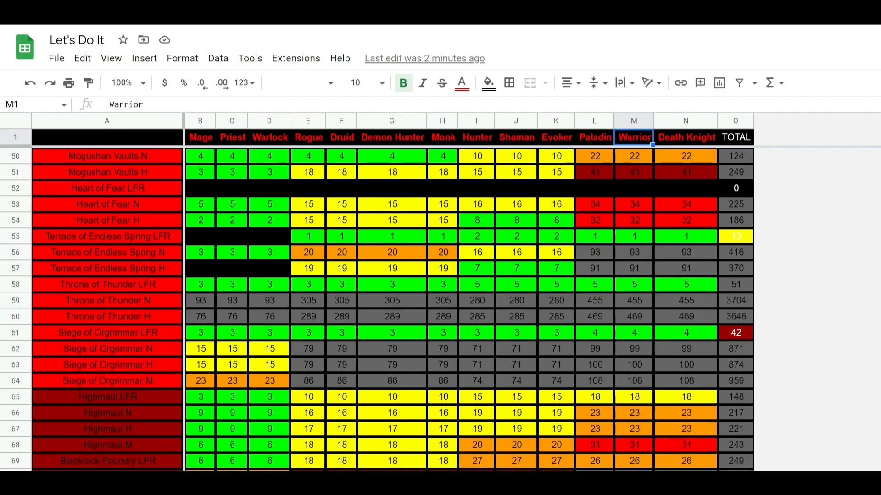
mouse_move(224, 286)
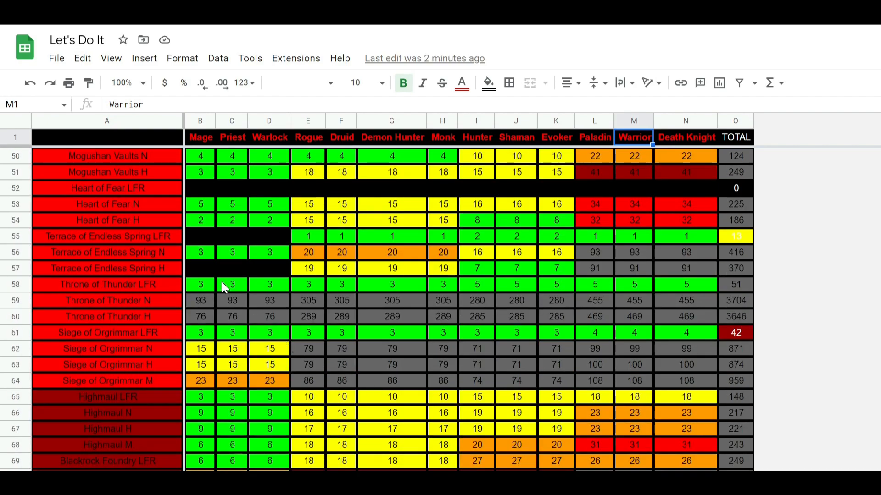
scroll("down", 3)
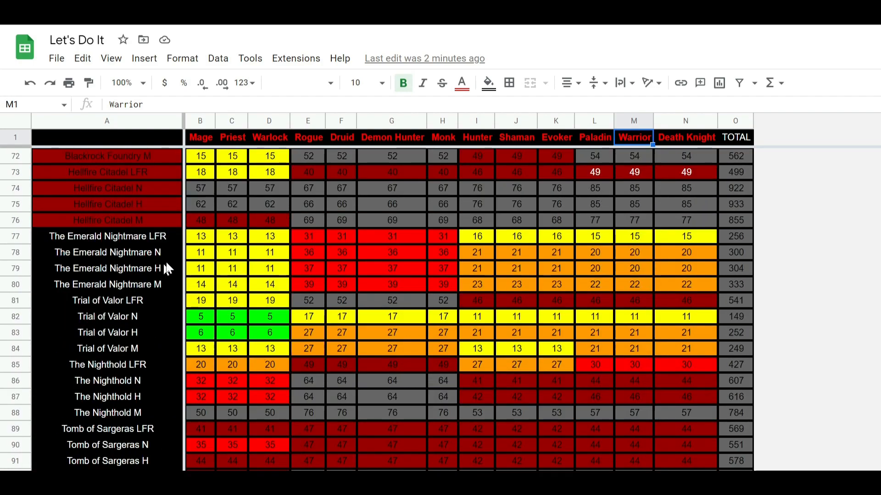
mouse_move(107, 237)
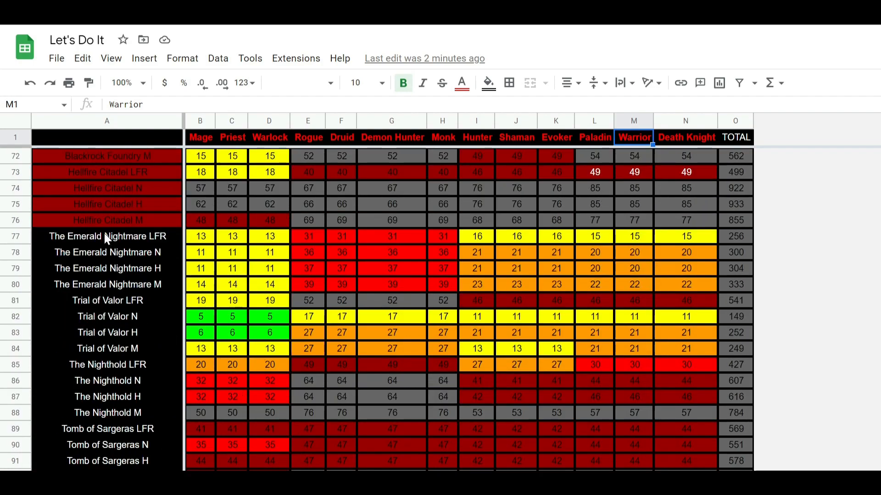
mouse_move(120, 340)
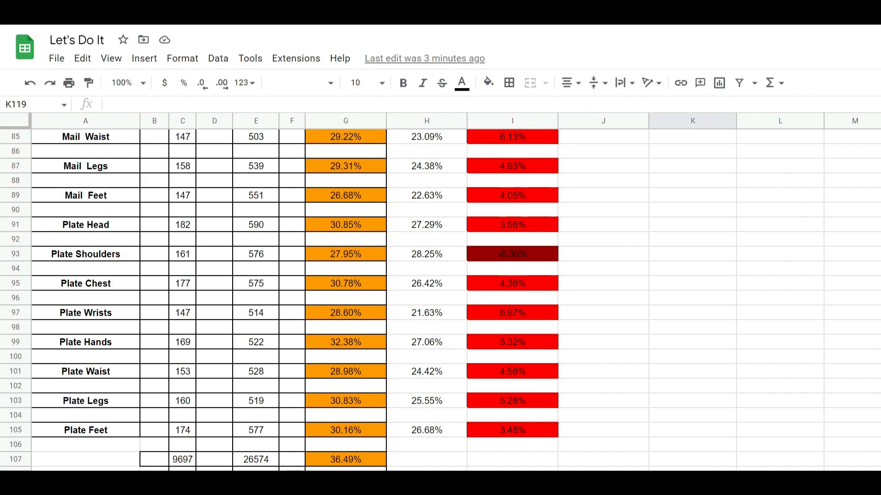
scroll("up", 3)
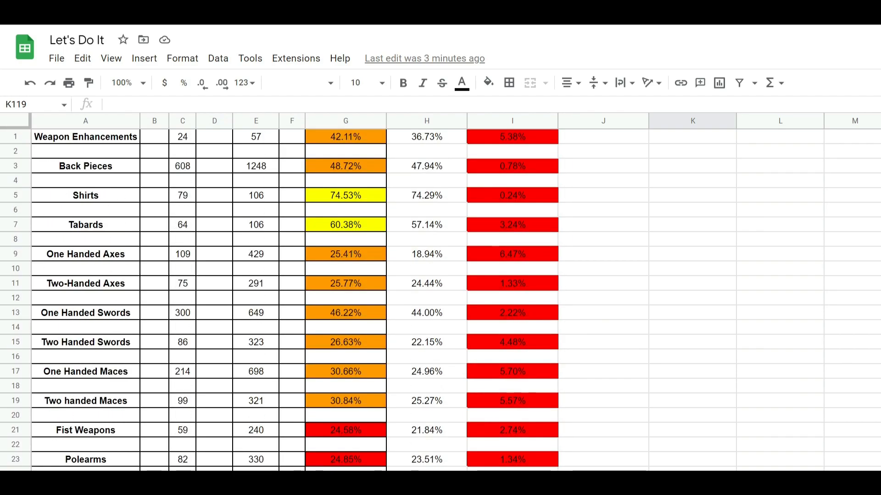
scroll("down", 3)
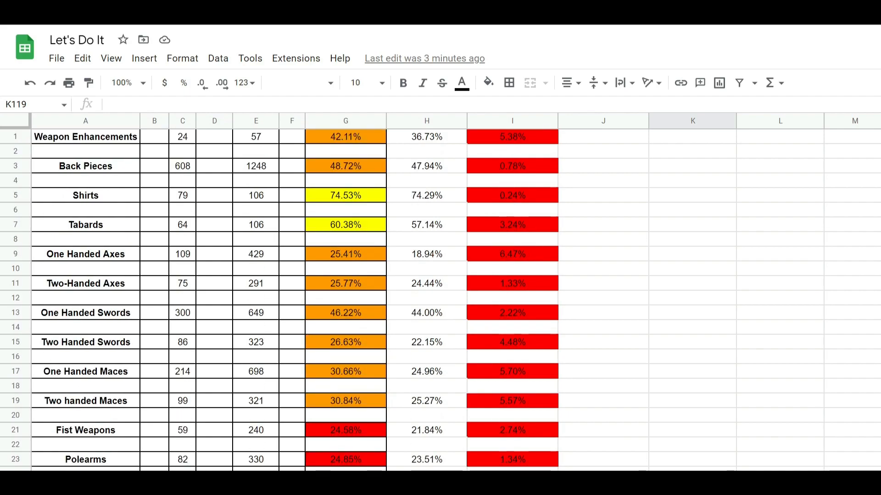
scroll("down", 3)
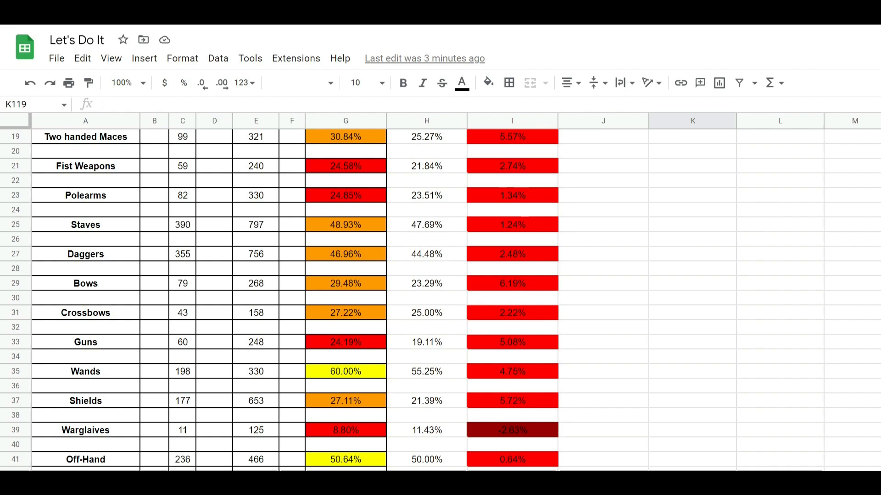
scroll("down", 3)
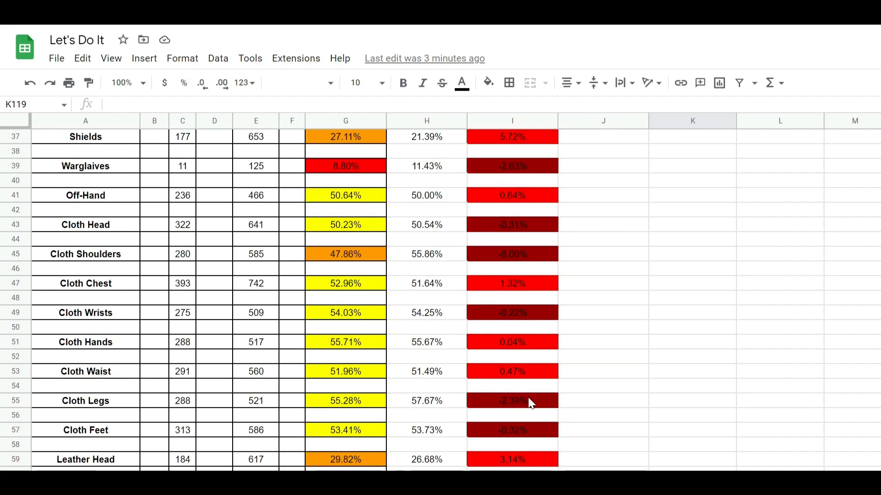
mouse_move(496, 425)
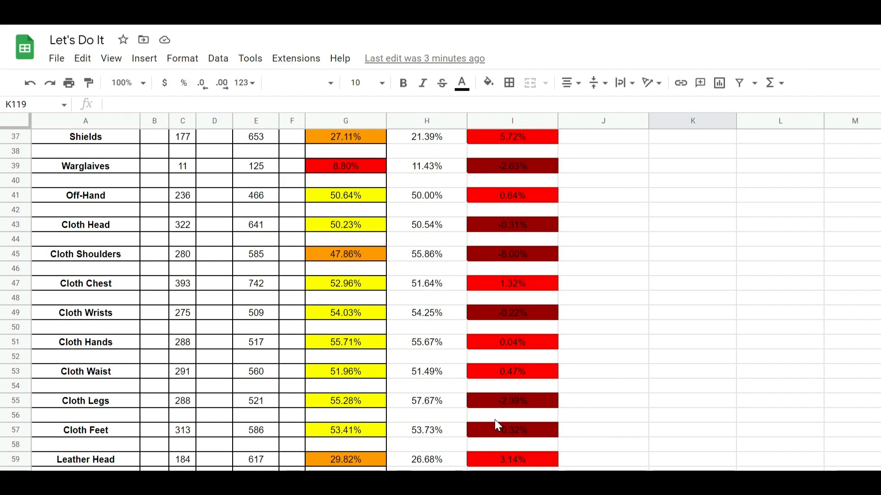
scroll("down", 3)
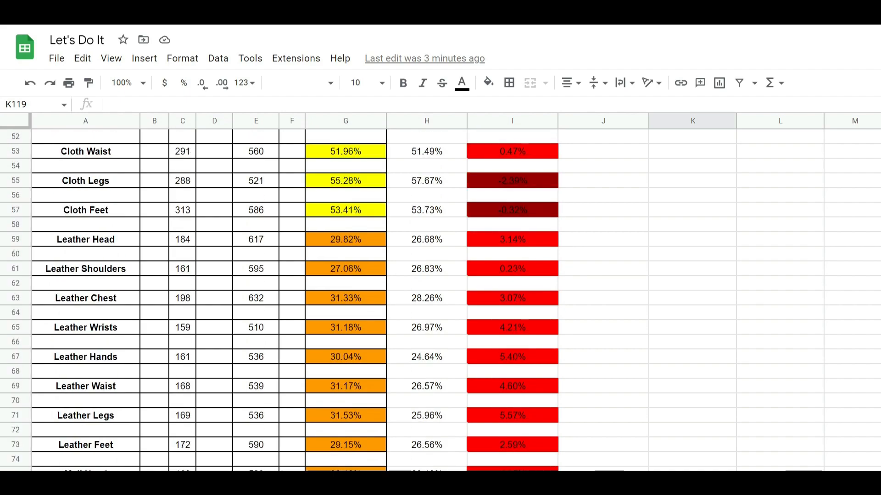
scroll("up", 3)
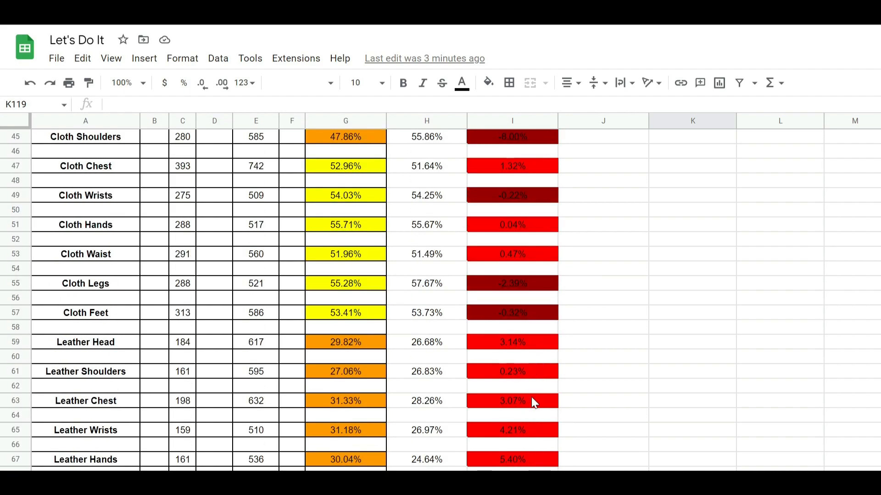
scroll("down", 3)
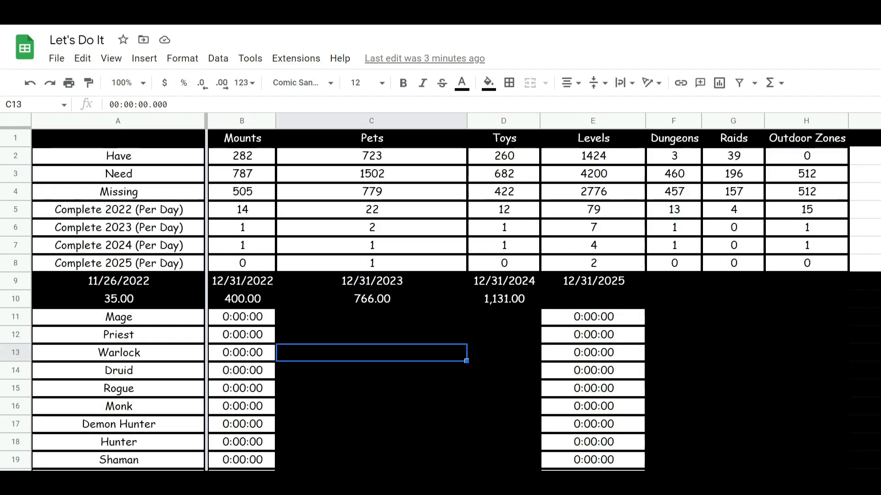
mouse_move(254, 160)
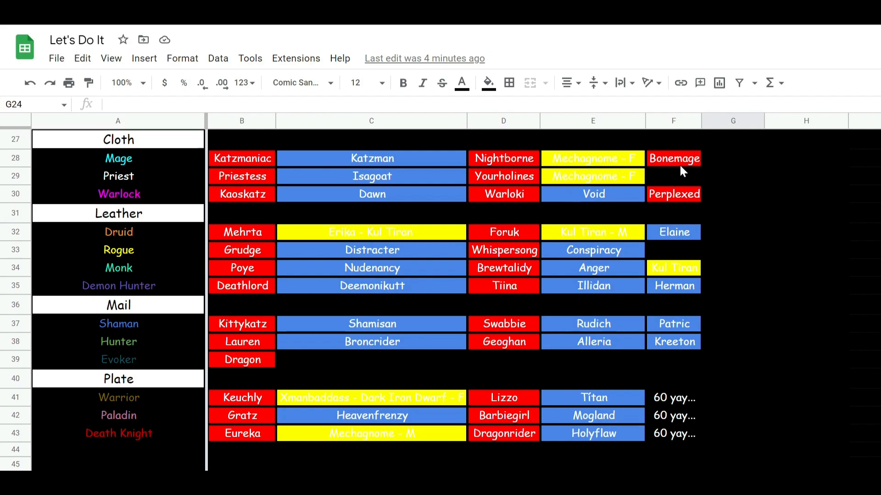
mouse_move(611, 226)
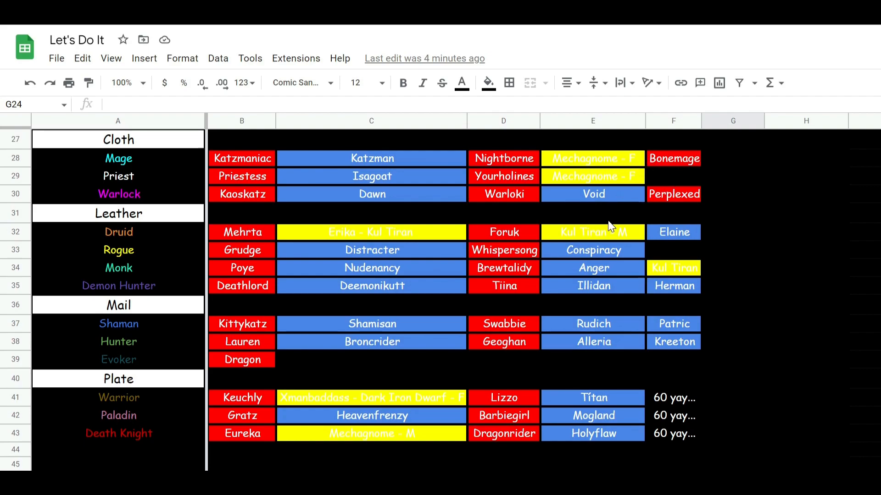
mouse_move(620, 206)
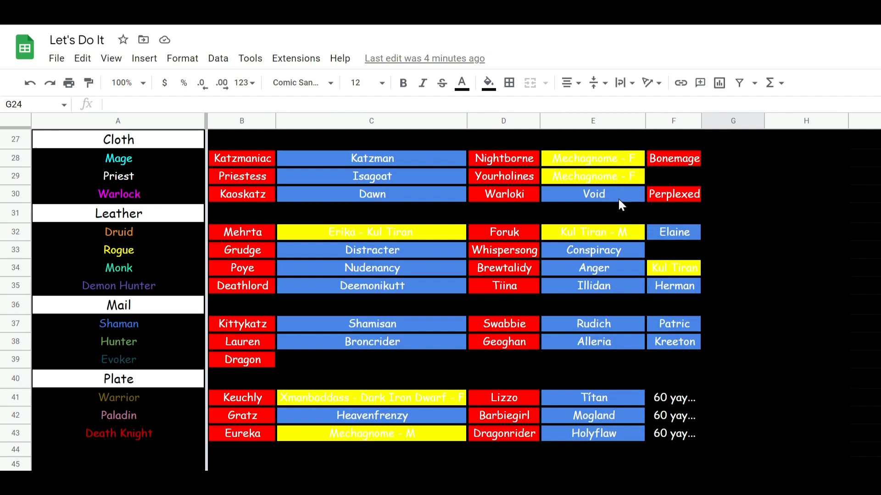
mouse_move(812, 339)
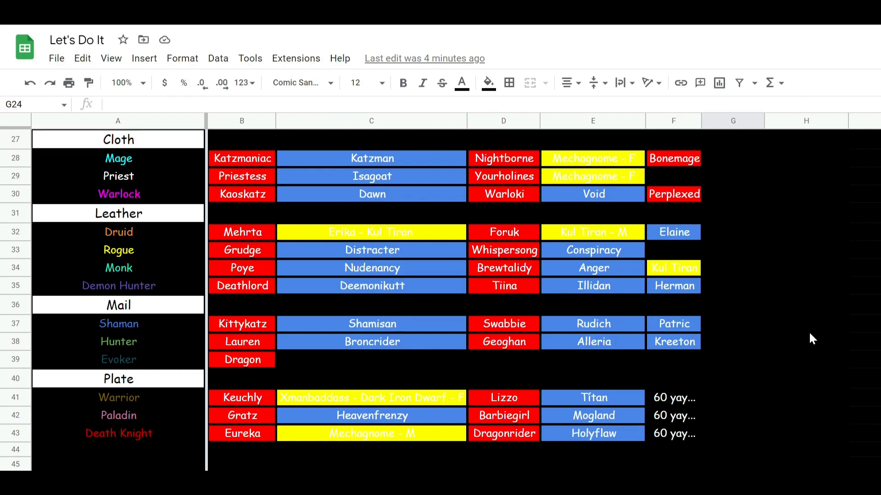
mouse_move(713, 467)
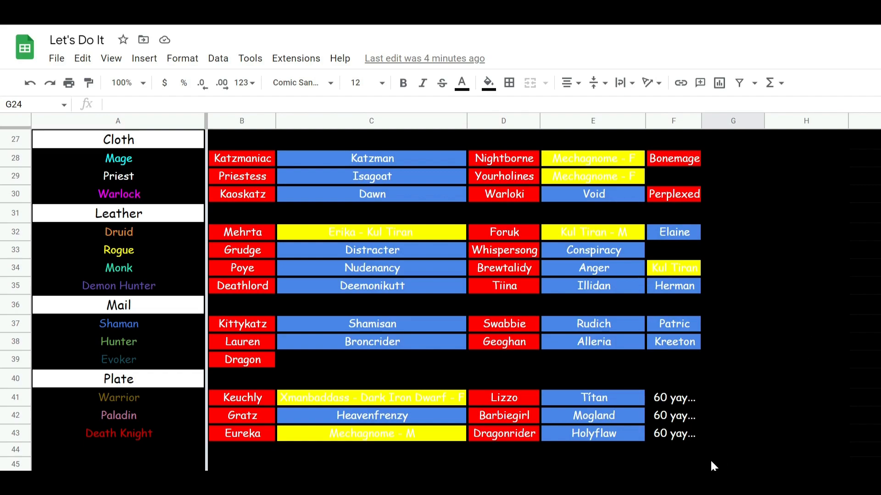
left_click_drag(672, 398, 673, 433)
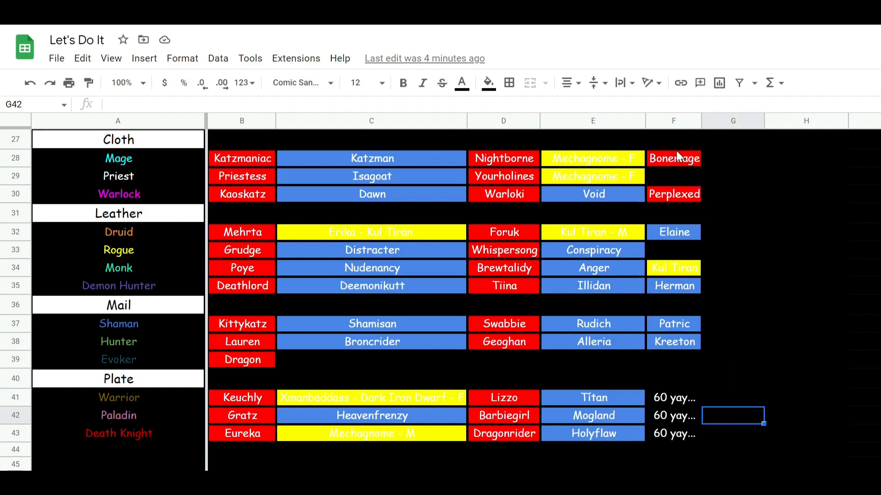
mouse_move(664, 256)
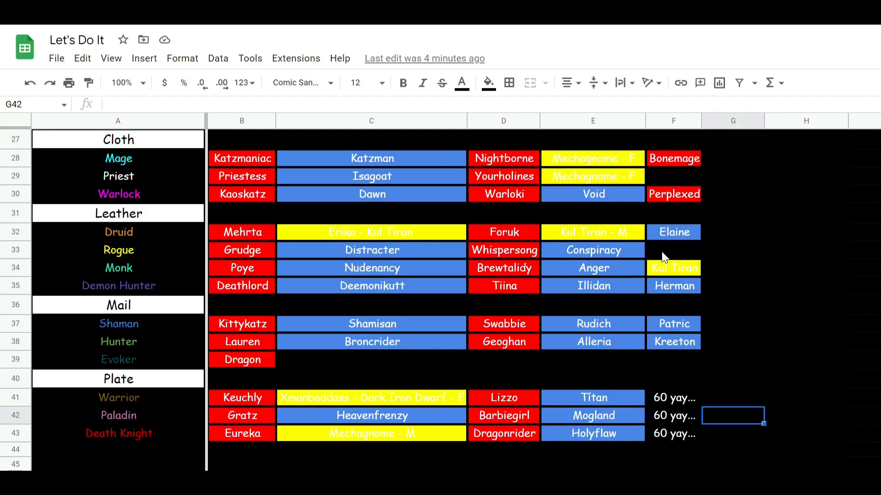
mouse_move(683, 200)
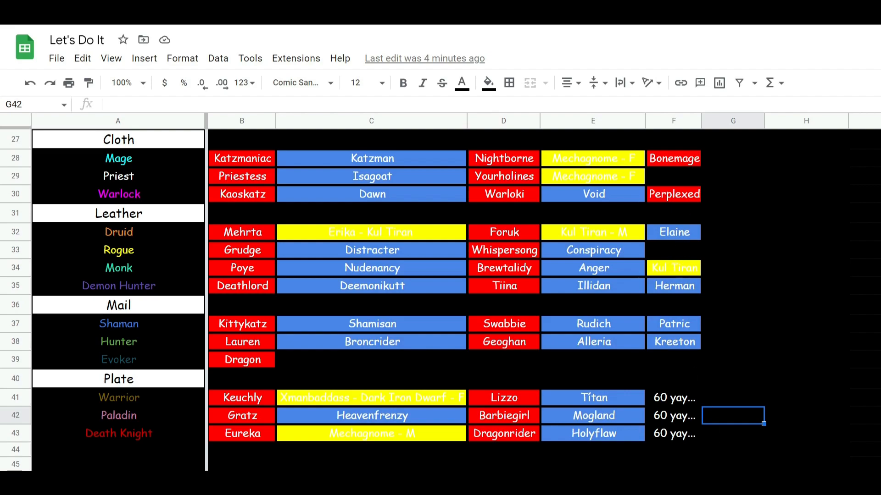
scroll("down", 3)
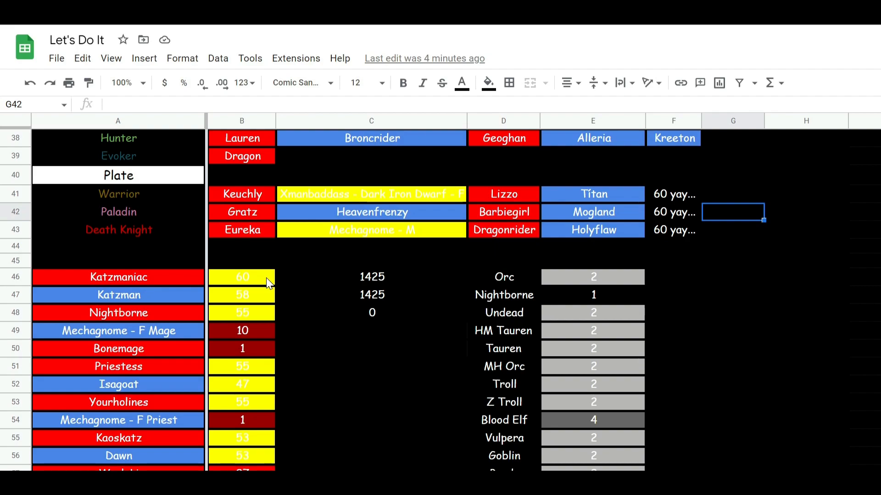
mouse_move(268, 283)
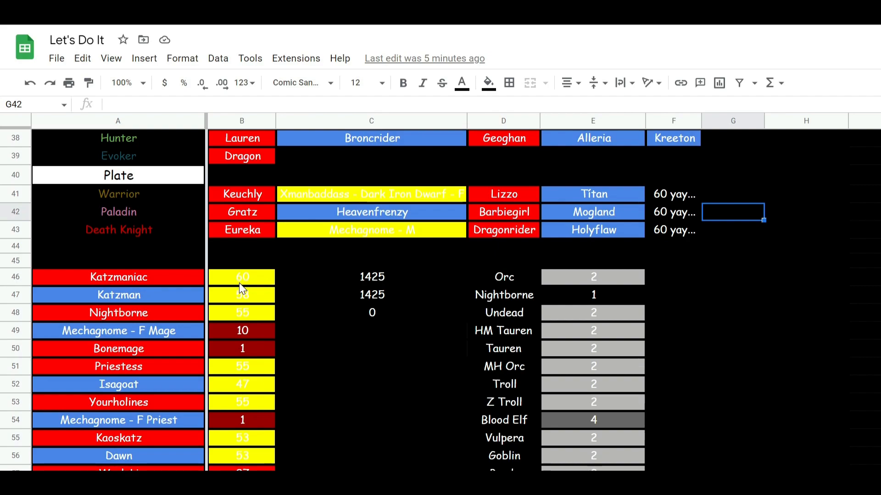
scroll("down", 3)
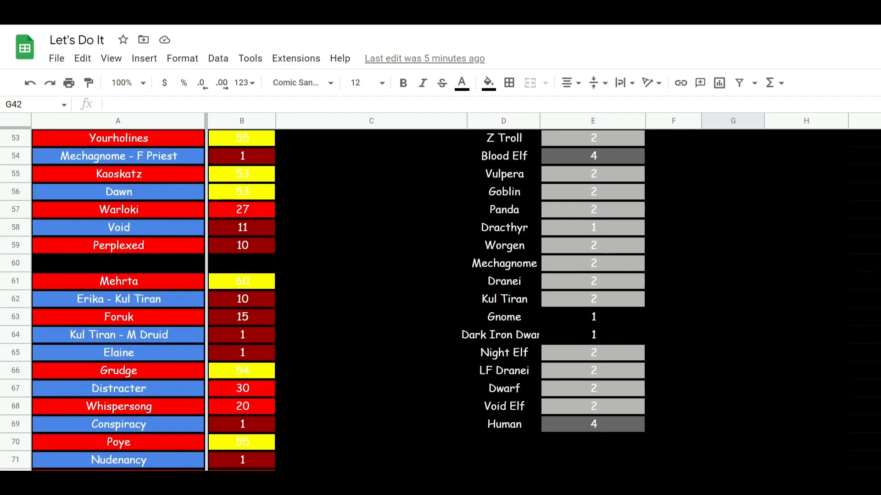
scroll("up", 3)
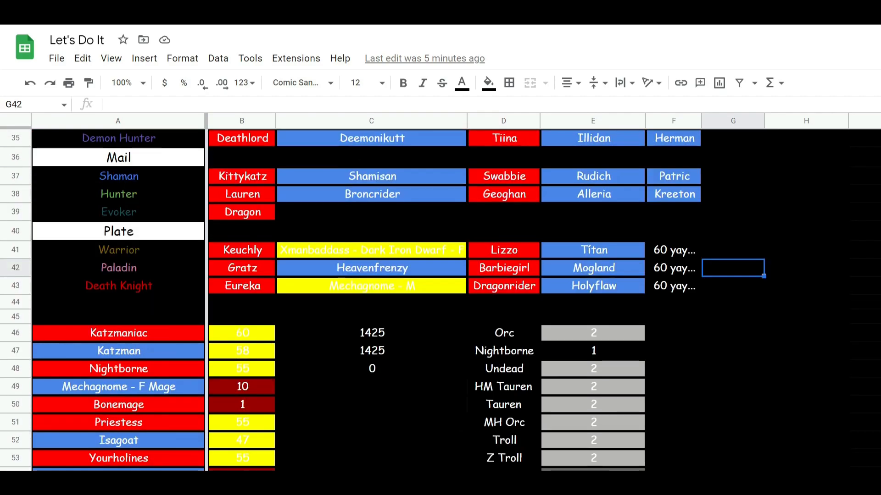
mouse_move(613, 346)
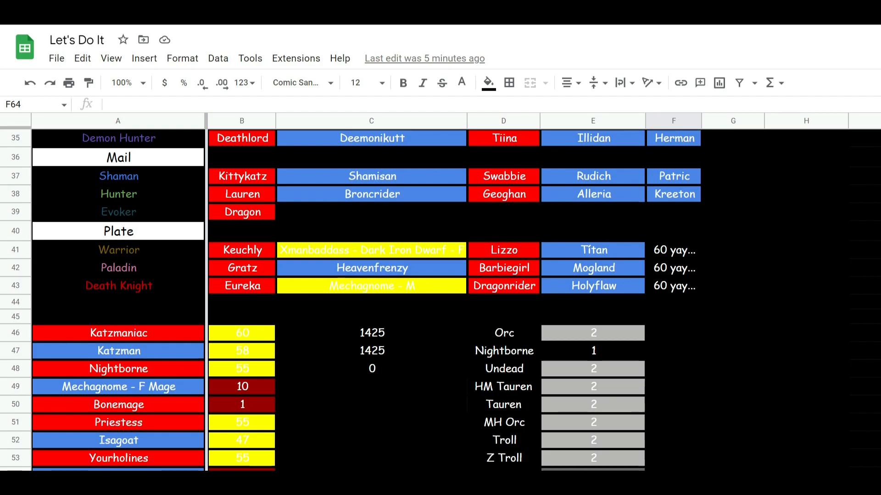
scroll("down", 3)
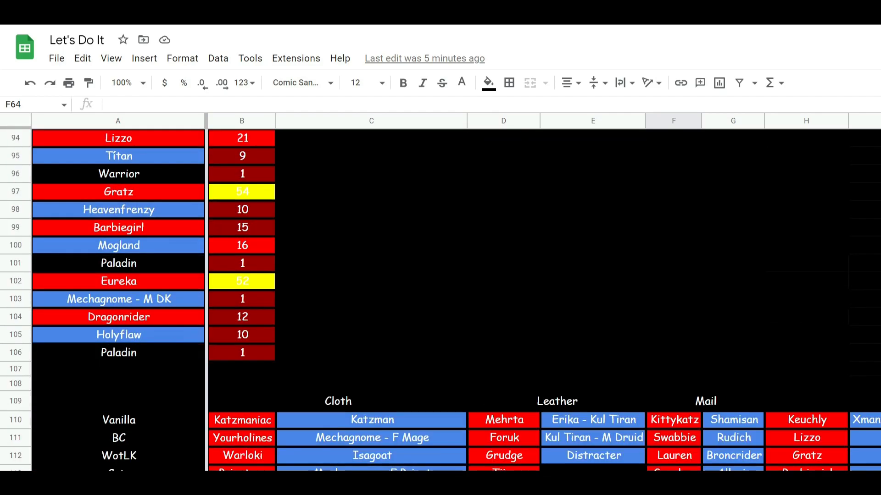
scroll("down", 3)
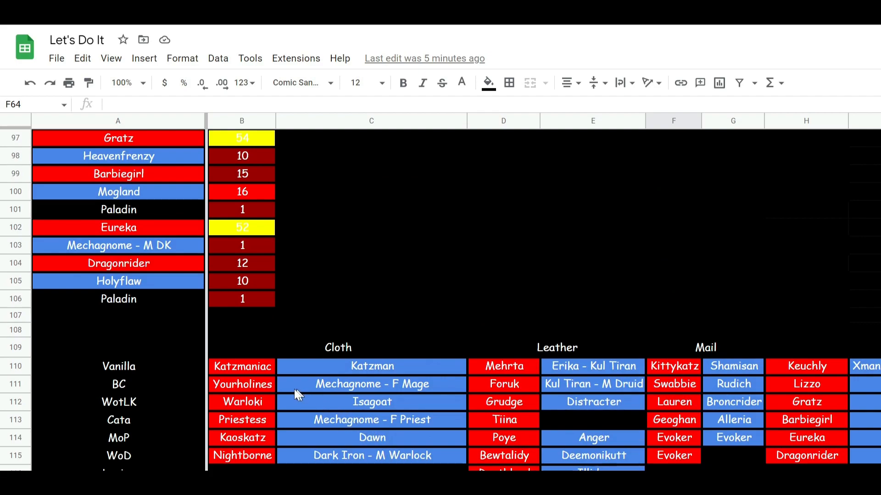
mouse_move(259, 378)
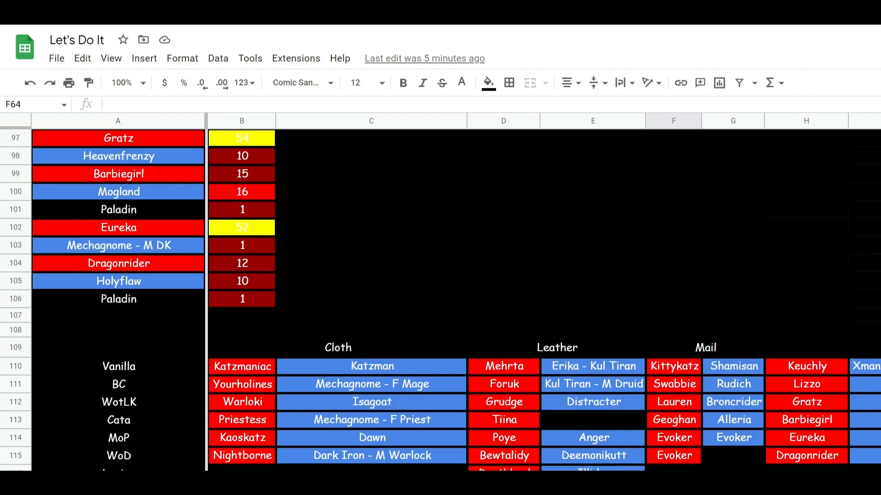
scroll("down", 3)
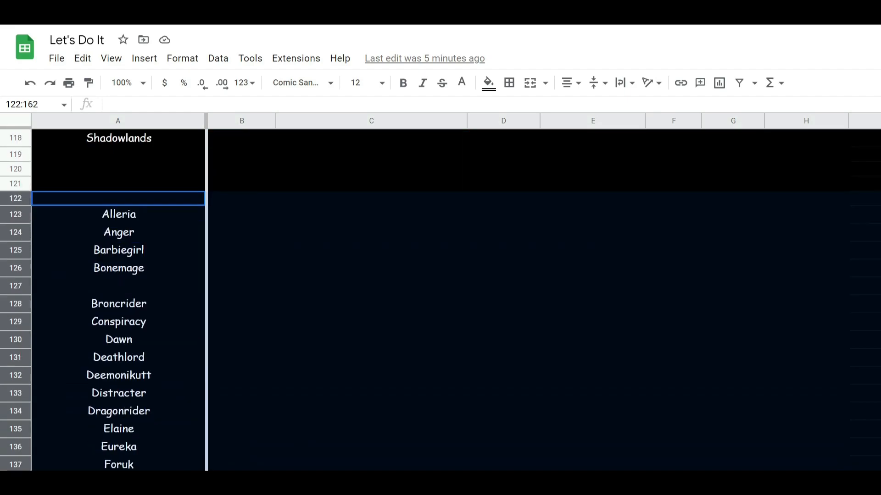
Step: Scroll up and down past the alphabetical character-name rows below the expansion grid
scroll("down", 3)
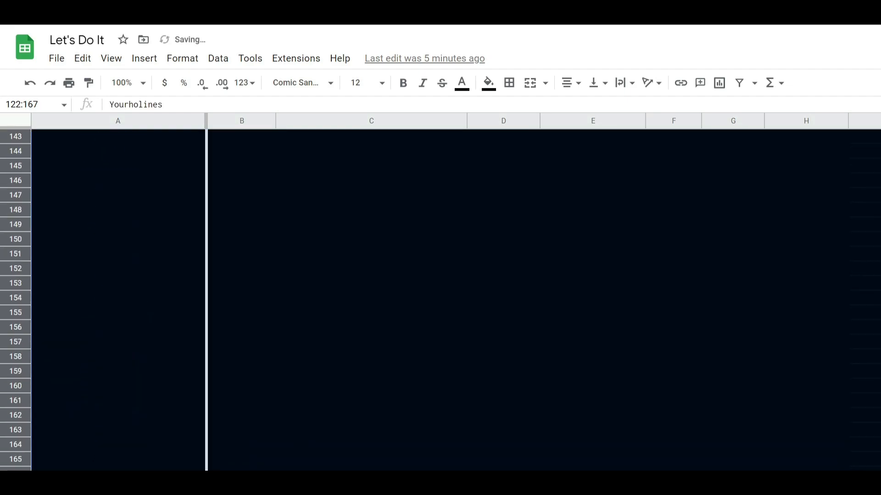
scroll("up", 3)
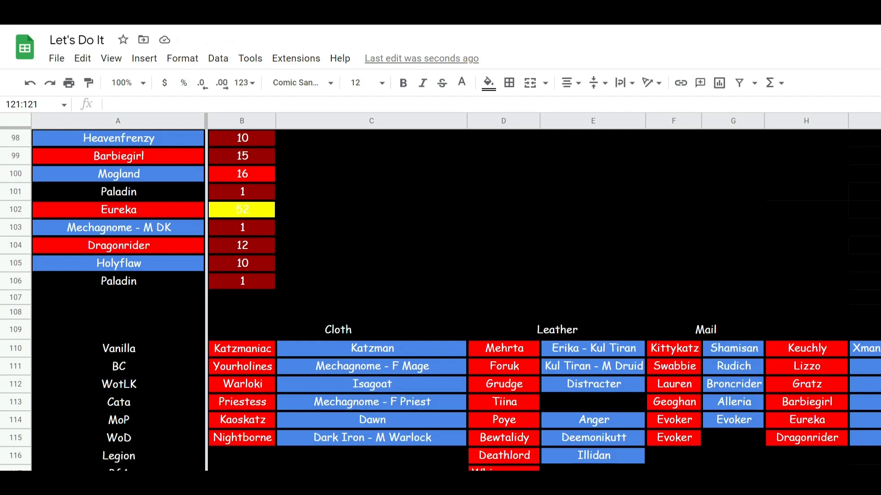
scroll("down", 3)
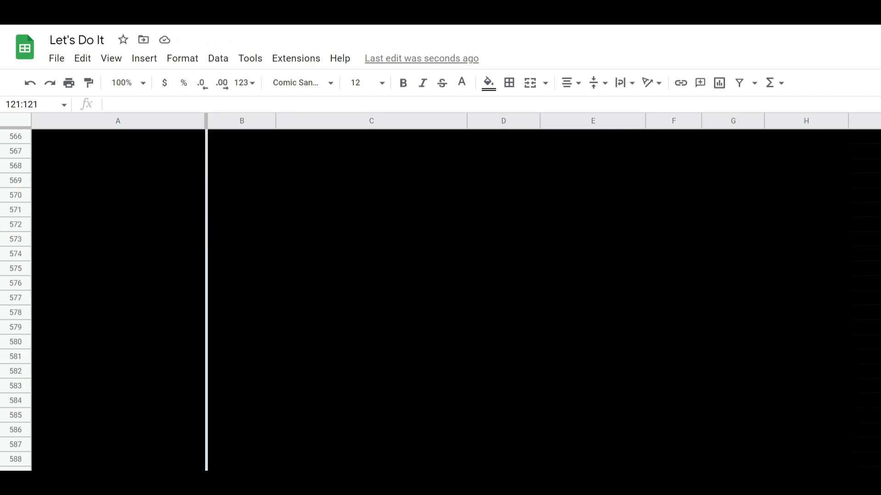
scroll("down", 3)
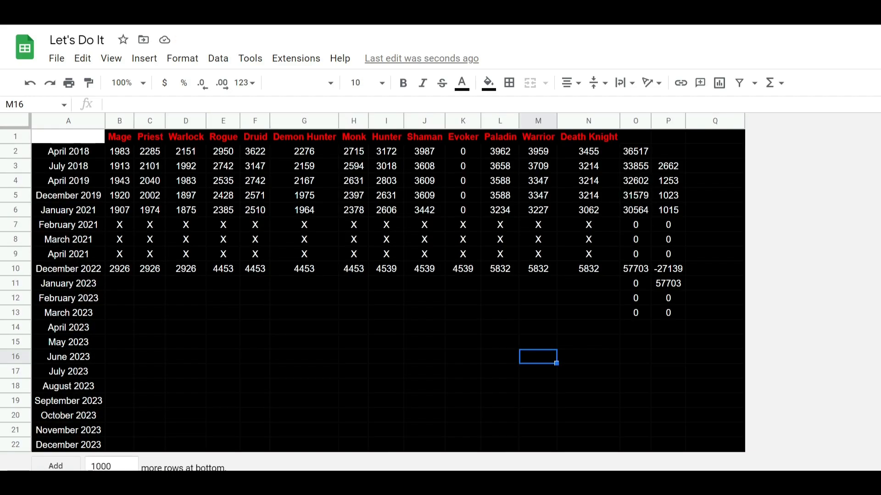
mouse_move(205, 363)
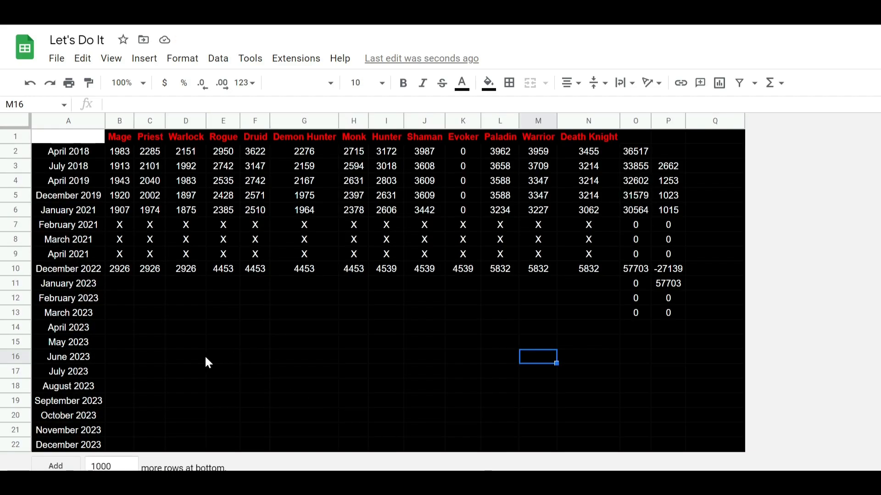
mouse_move(359, 343)
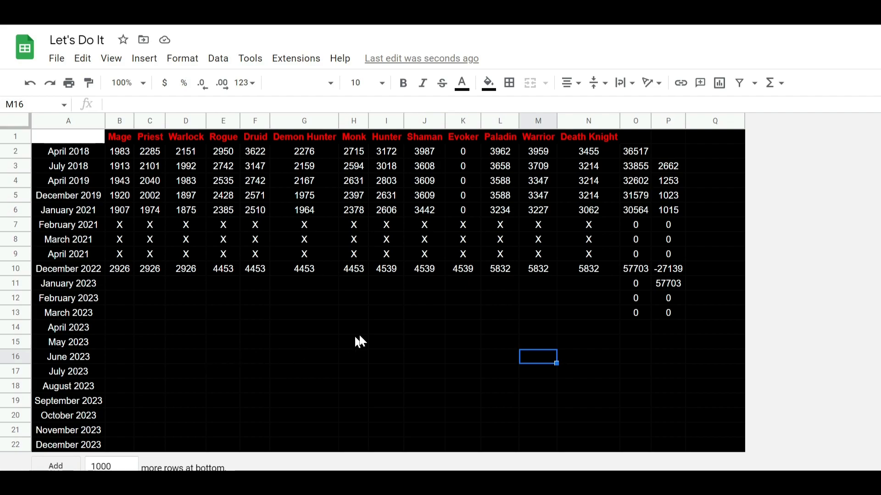
mouse_move(537, 357)
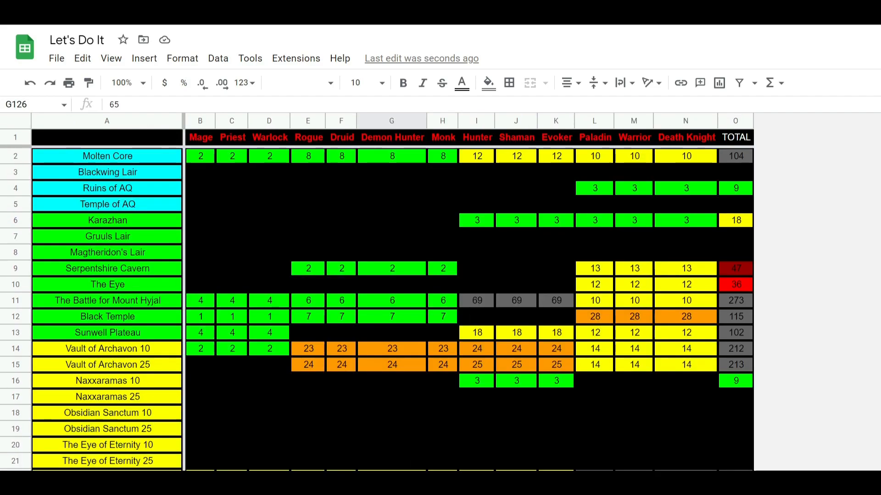
Step: Scroll the sheet while moving between collection tabs toward the Missing Mog list
scroll("down", 3)
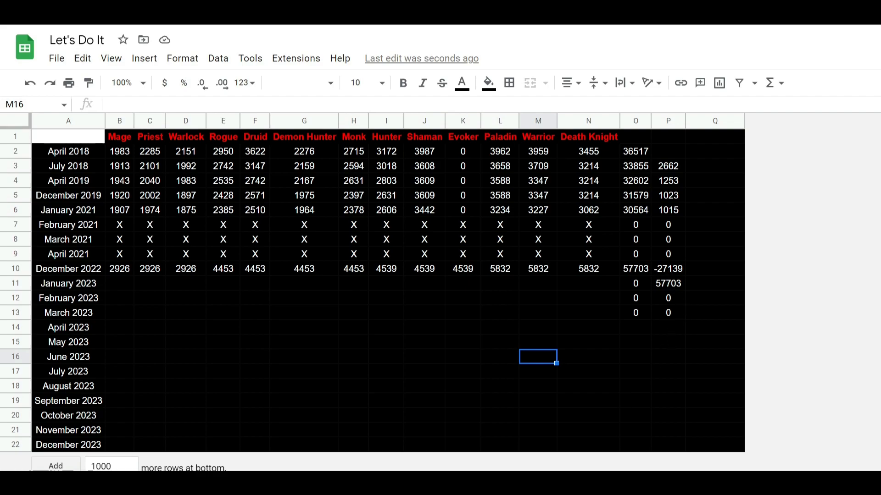
mouse_move(82, 440)
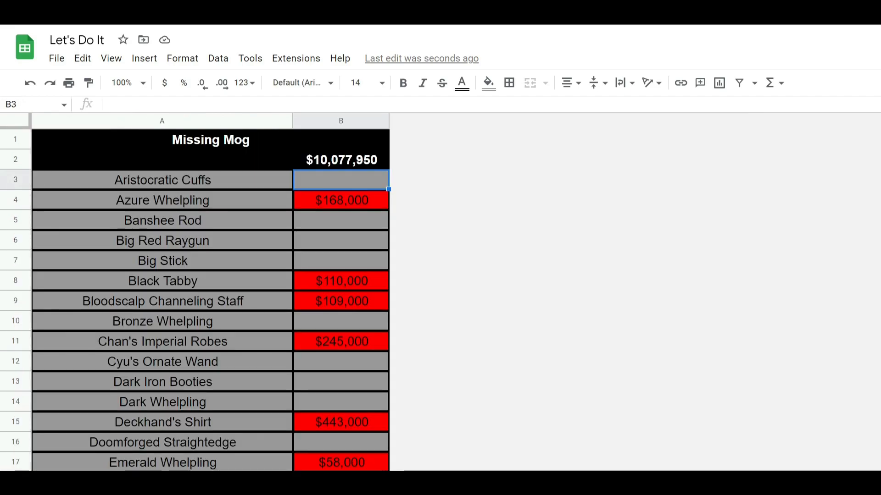
left_click(163, 261)
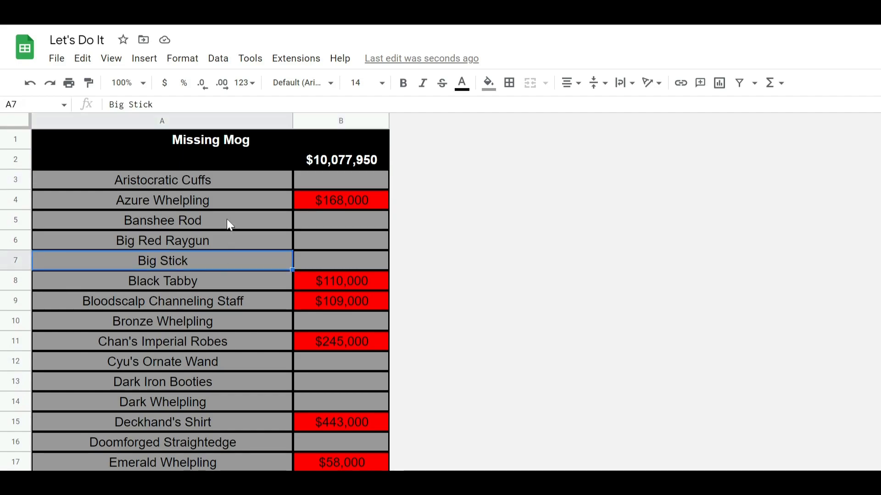
mouse_move(232, 194)
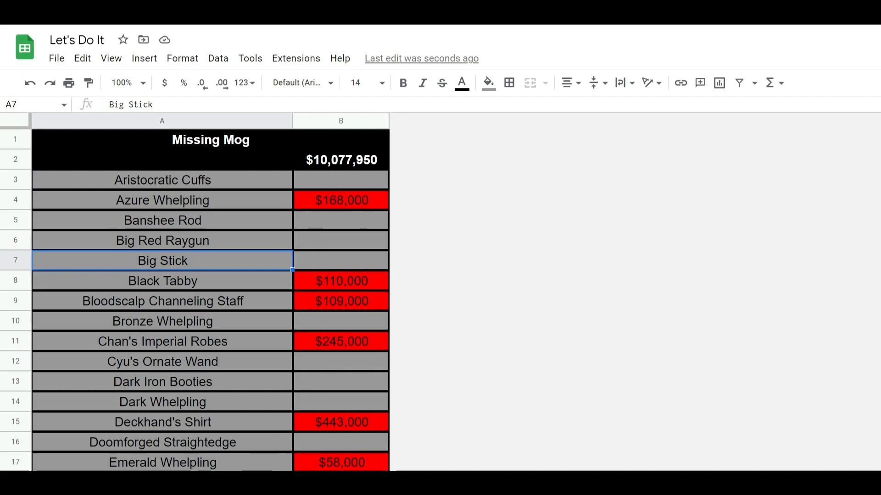
scroll("down", 3)
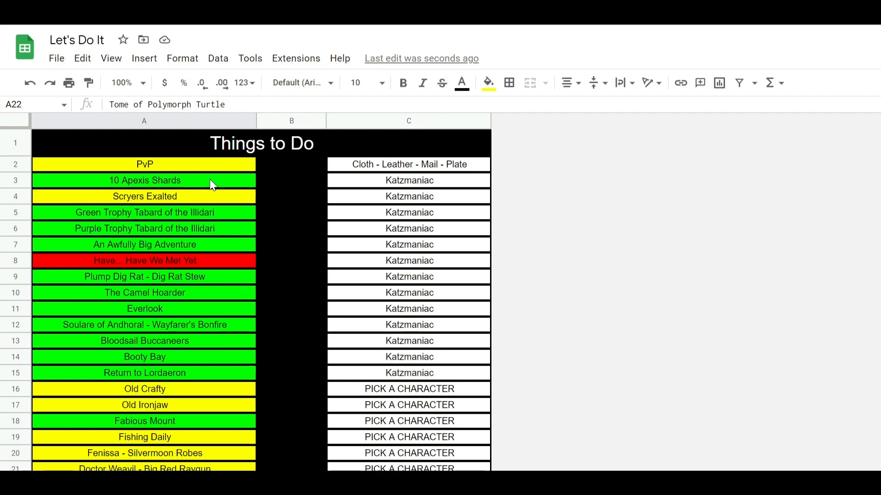
mouse_move(127, 440)
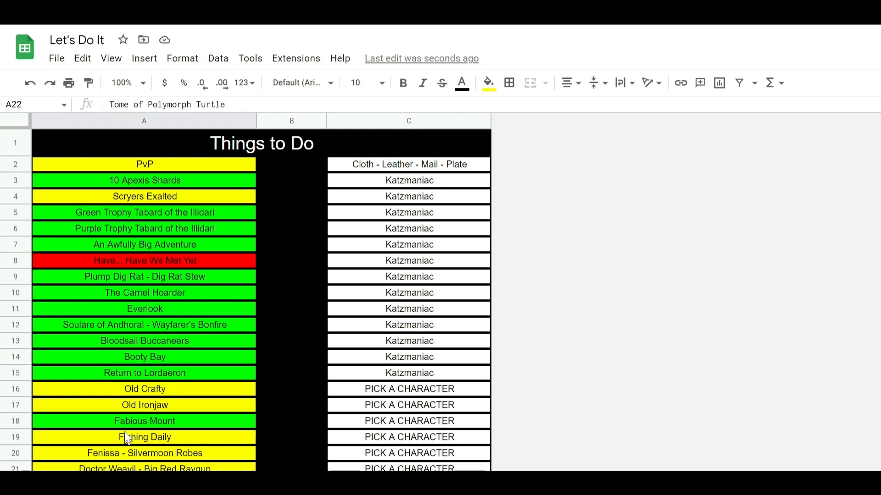
mouse_move(166, 267)
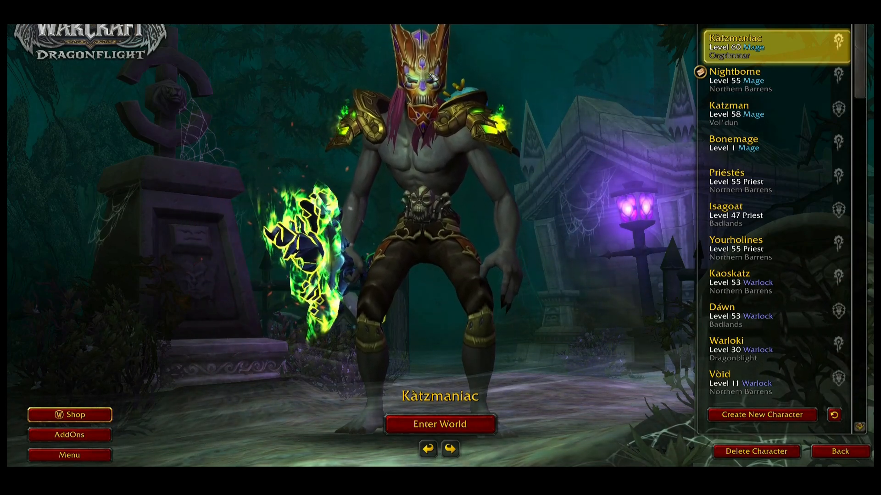
Step: Preview the level 58 Mage, then return to the level 60 Mage Katzmaniac
left_click(736, 81)
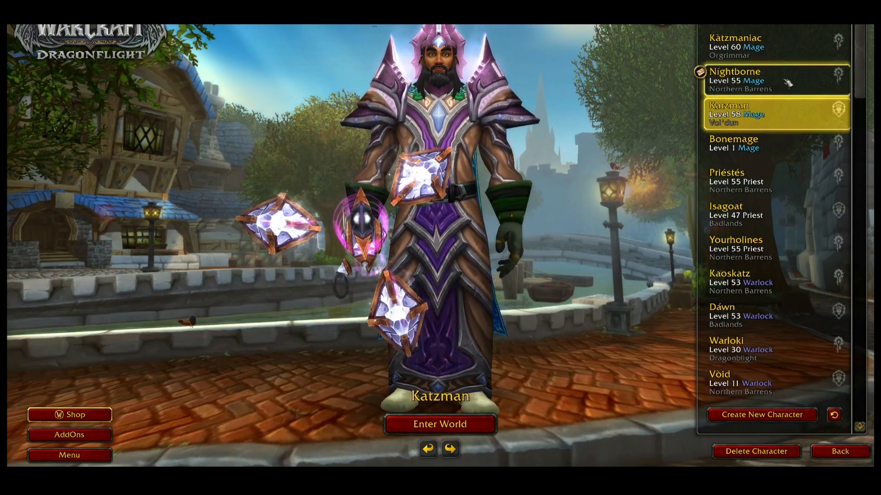
left_click(750, 46)
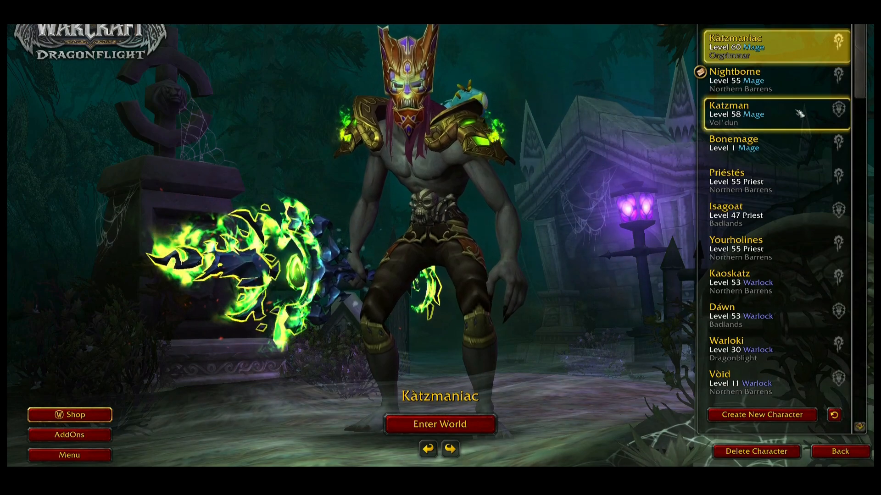
Step: Scroll past the level 58 hunter and select Drágon, the level 60 Evoker
scroll("down", 3)
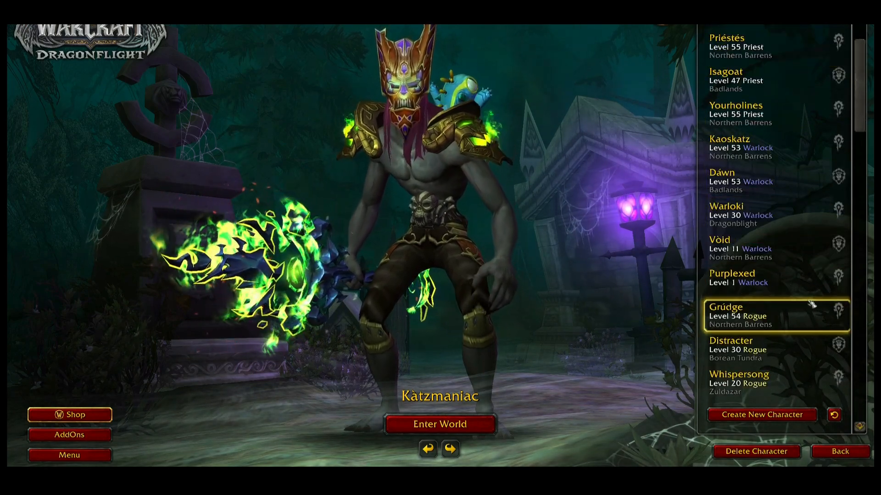
scroll("down", 3)
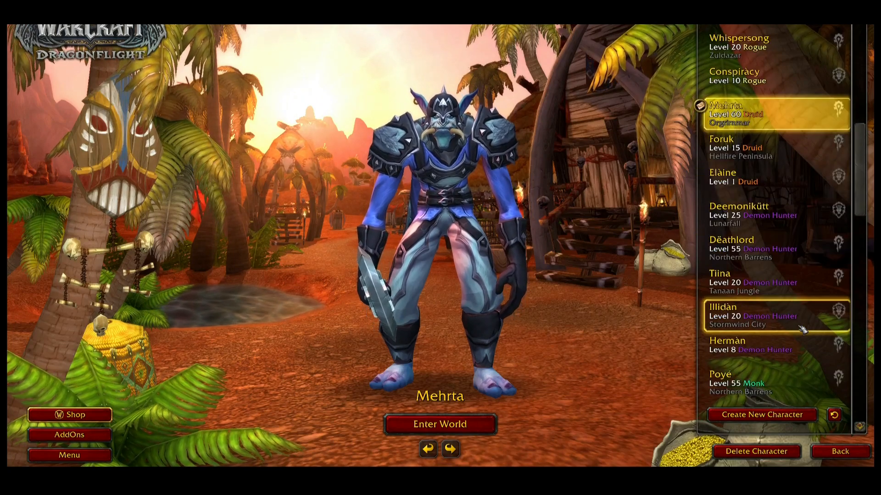
scroll("down", 3)
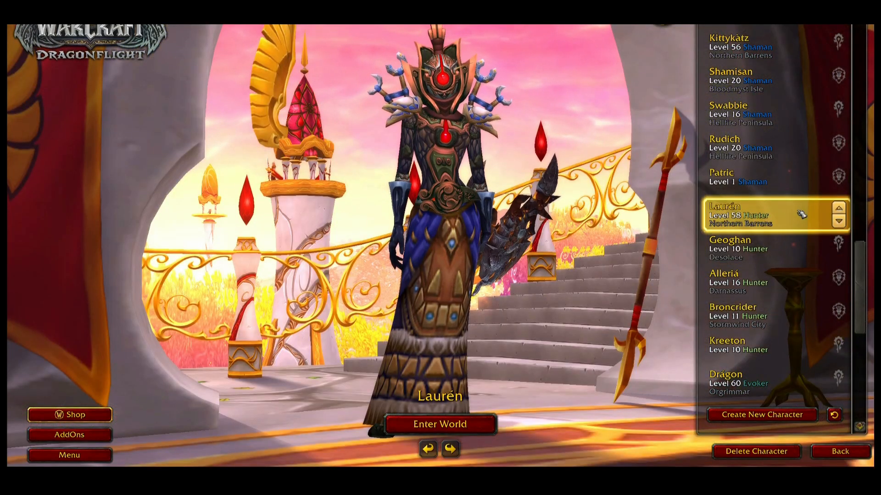
scroll("down", 3)
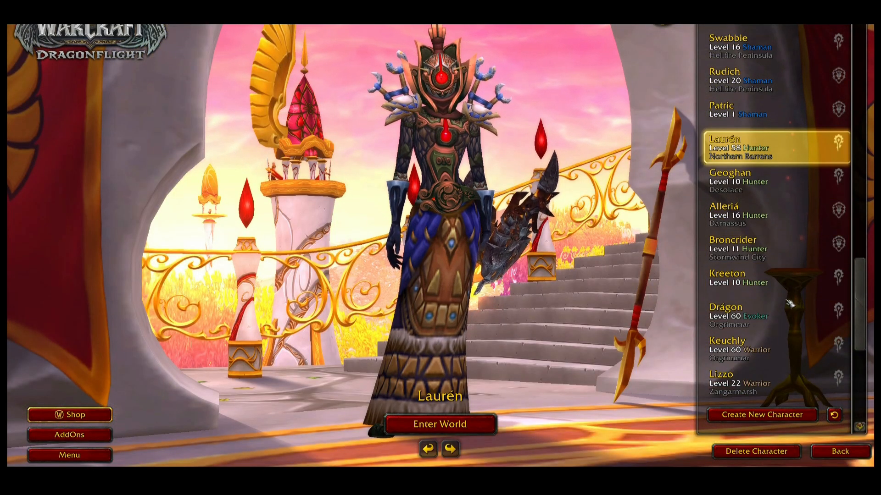
left_click(750, 315)
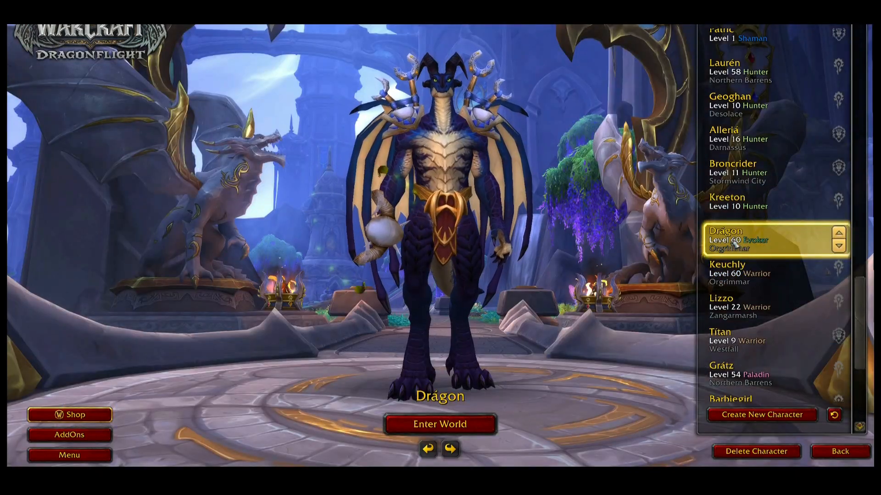
Step: Scroll on the character creation screen with the Horde dracthyr Evoker chosen
scroll("down", 3)
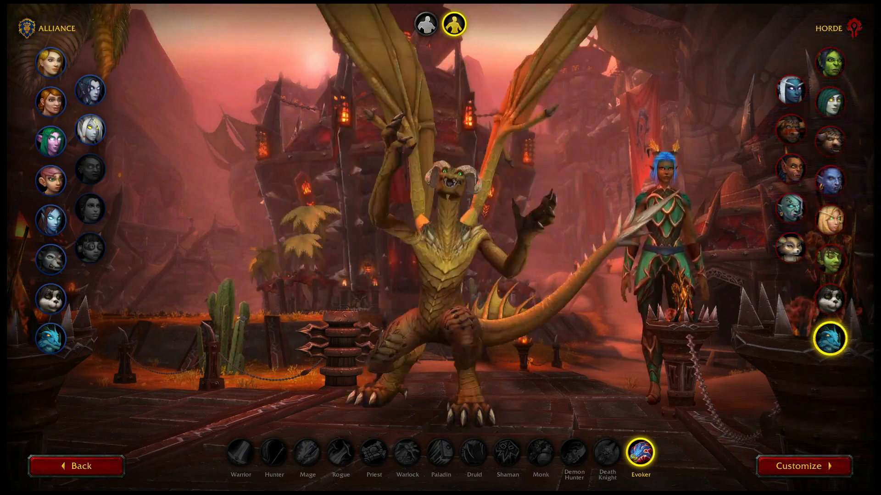
Step: Give the dracthyr a Cinder body pattern, new markings, cream secondary colour and purple markings
left_click(804, 466)
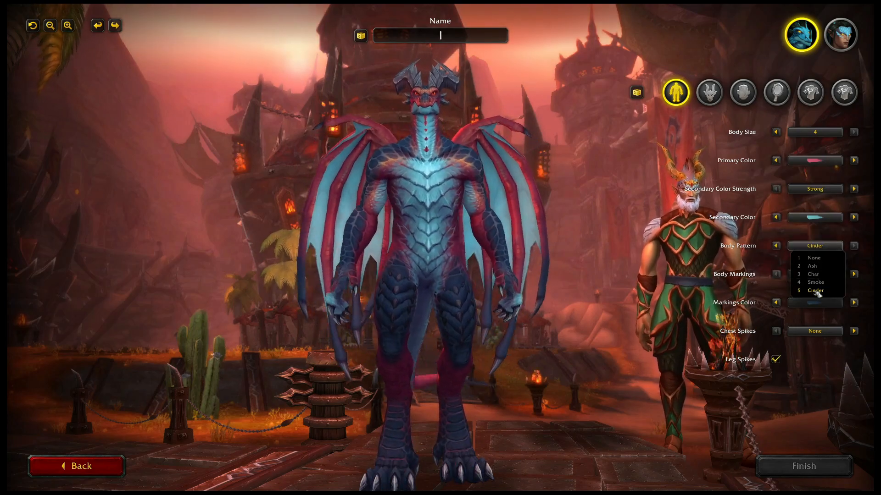
left_click(815, 290)
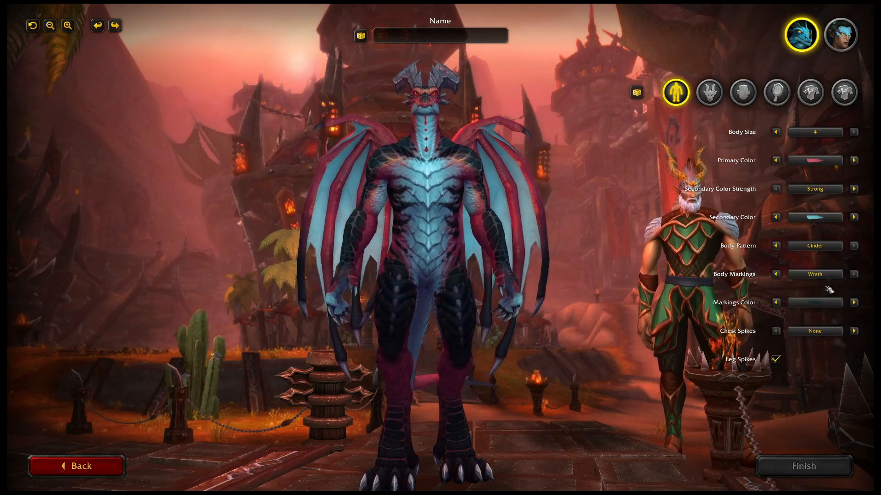
left_click(814, 274)
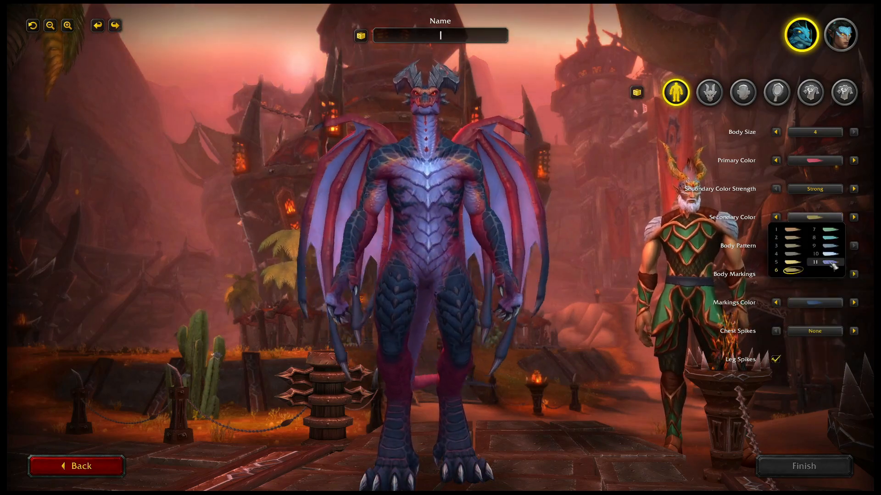
left_click(827, 262)
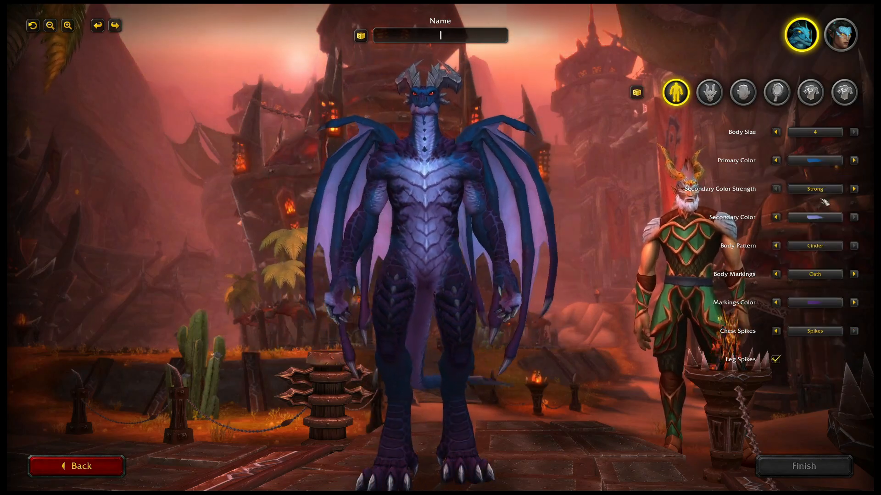
left_click(814, 218)
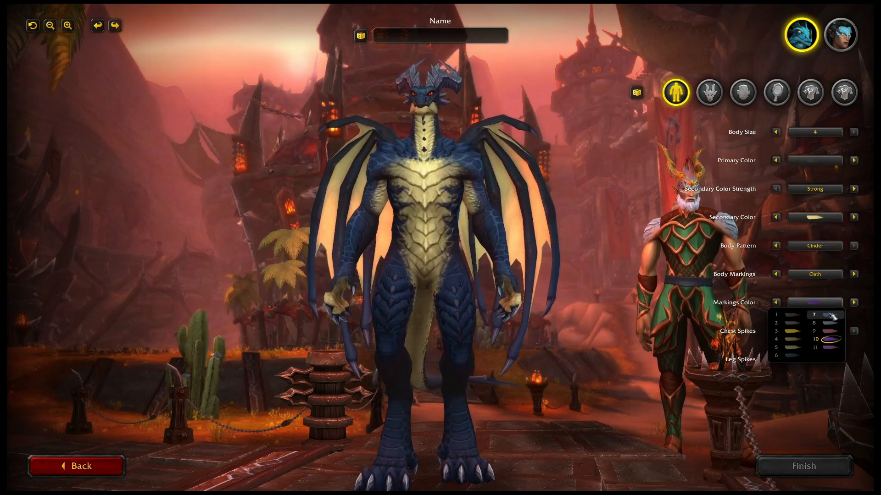
left_click(815, 246)
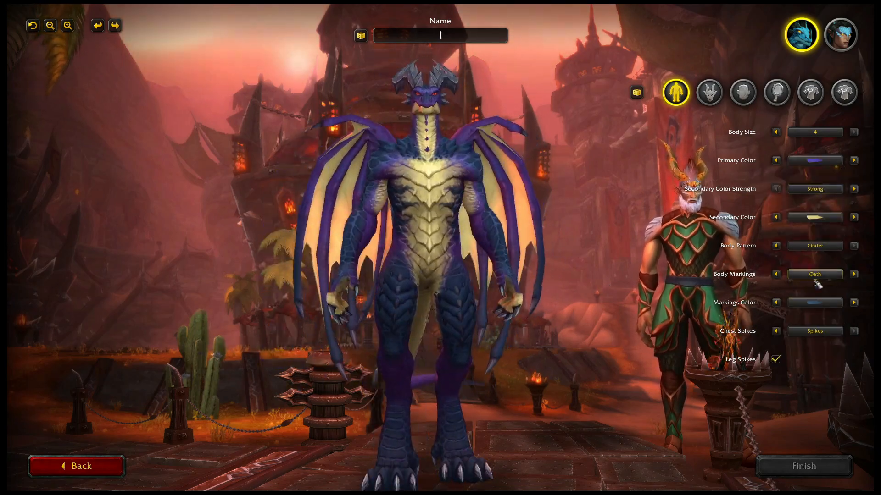
left_click(708, 93)
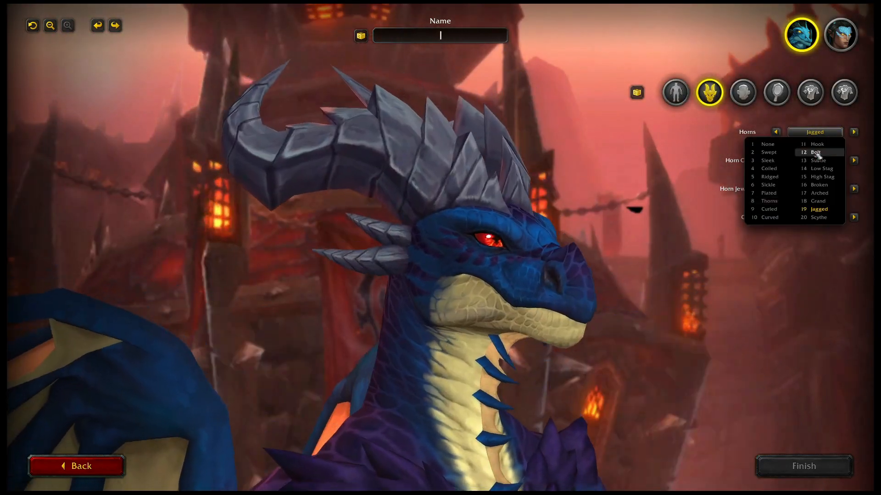
Step: Cycle through horn shapes and horn colours, trying coiled horns
left_click(819, 217)
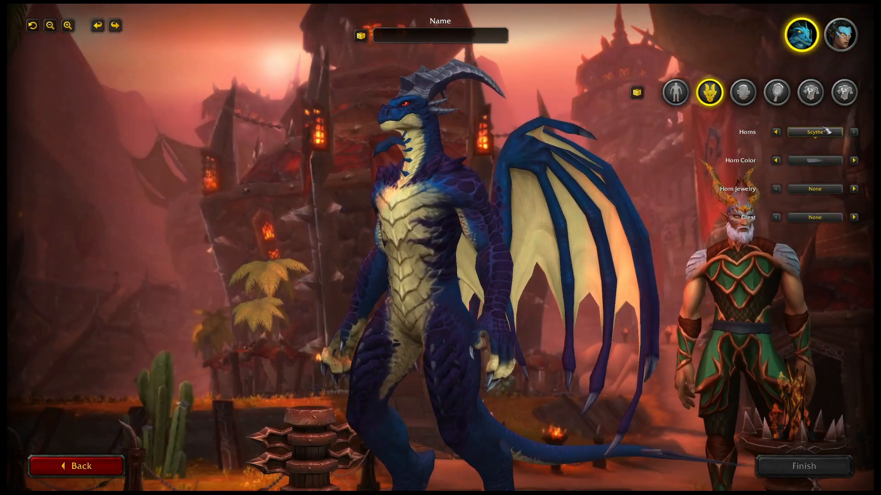
left_click(815, 132)
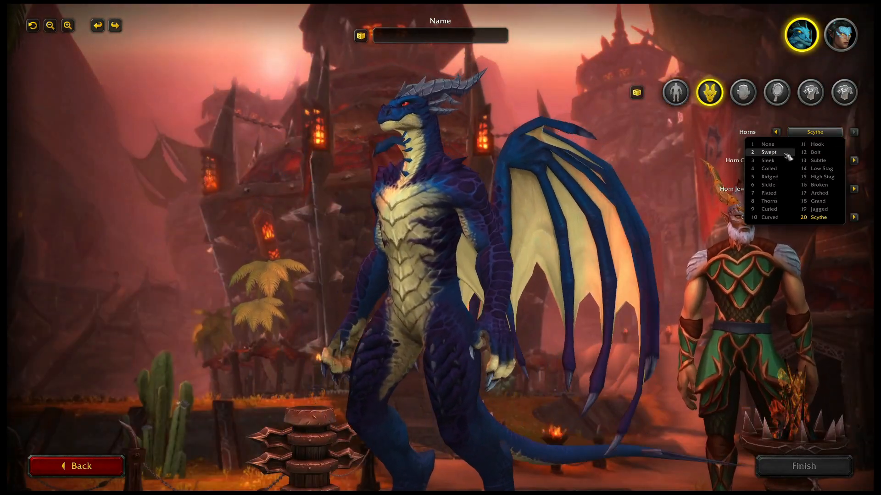
left_click(769, 176)
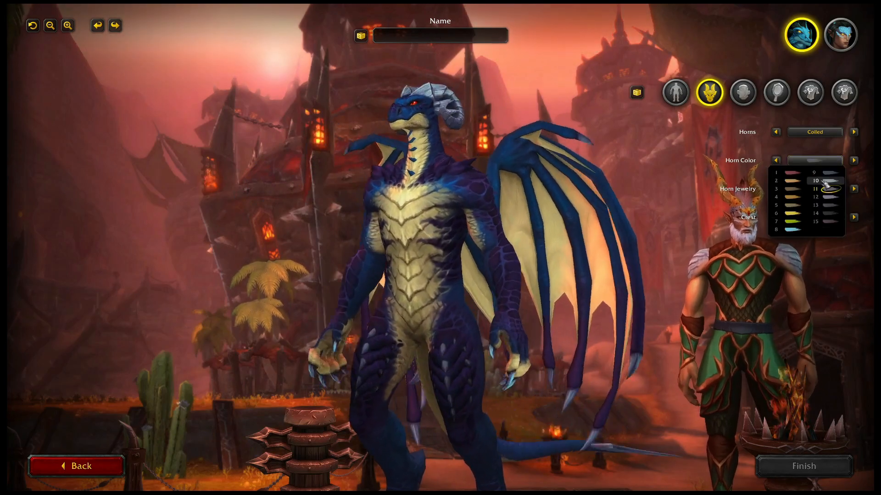
left_click(815, 132)
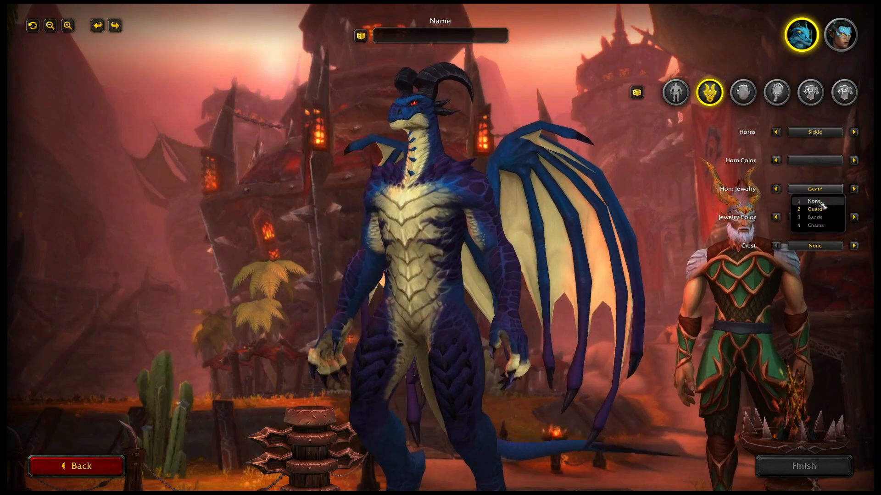
left_click(815, 132)
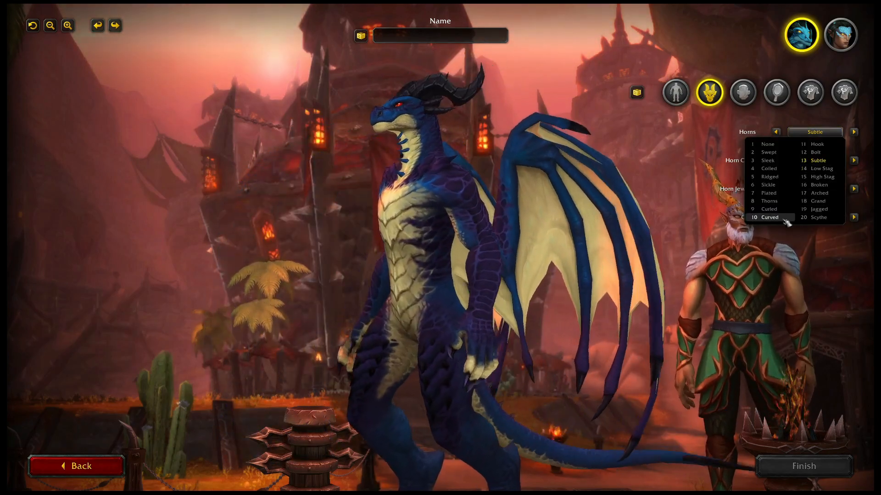
left_click(770, 176)
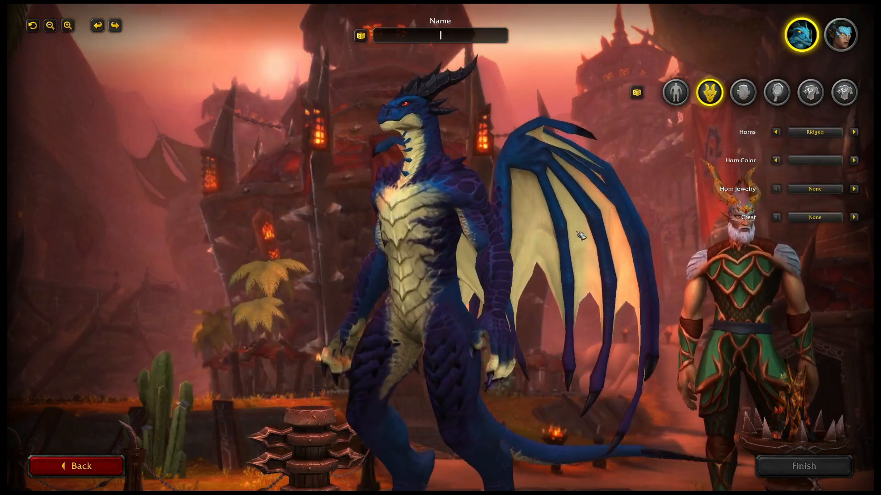
left_click(853, 132)
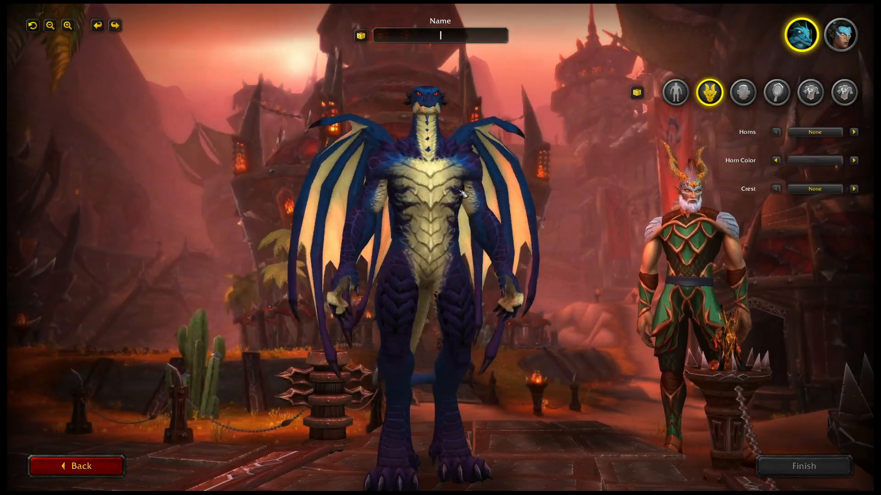
Step: Set the face pattern to Scorch with green eyes in the Cross style
left_click(742, 92)
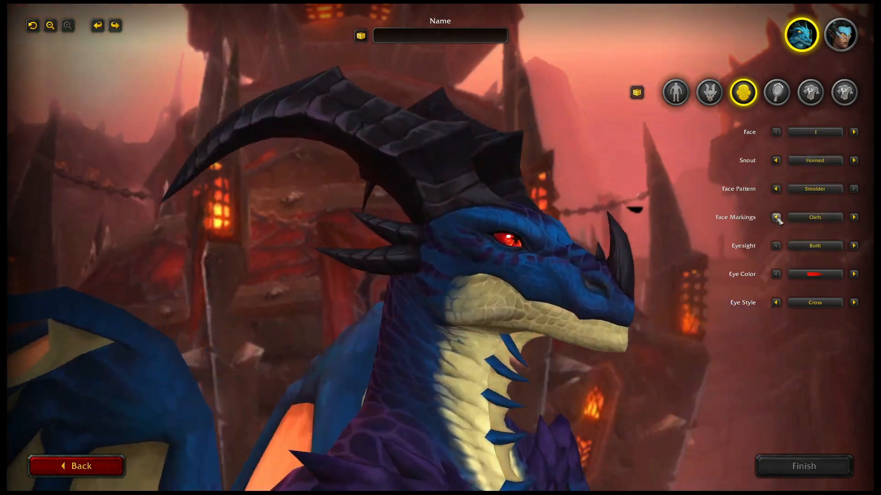
left_click(815, 161)
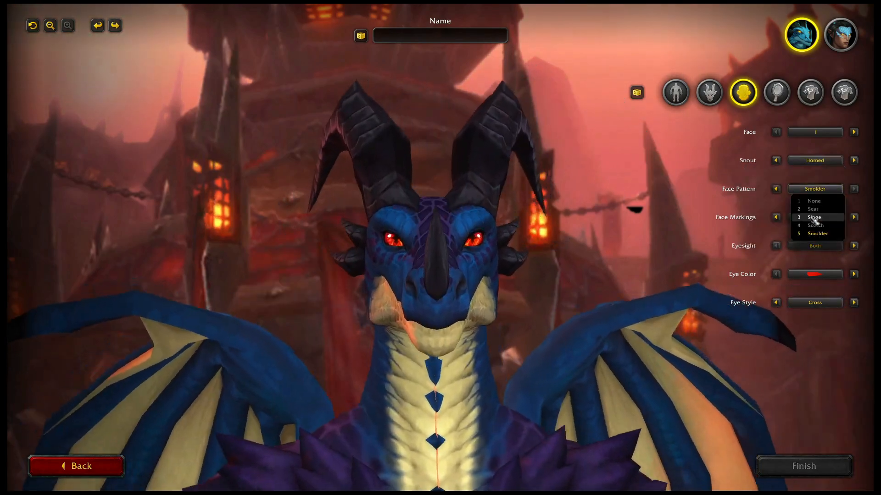
left_click(815, 225)
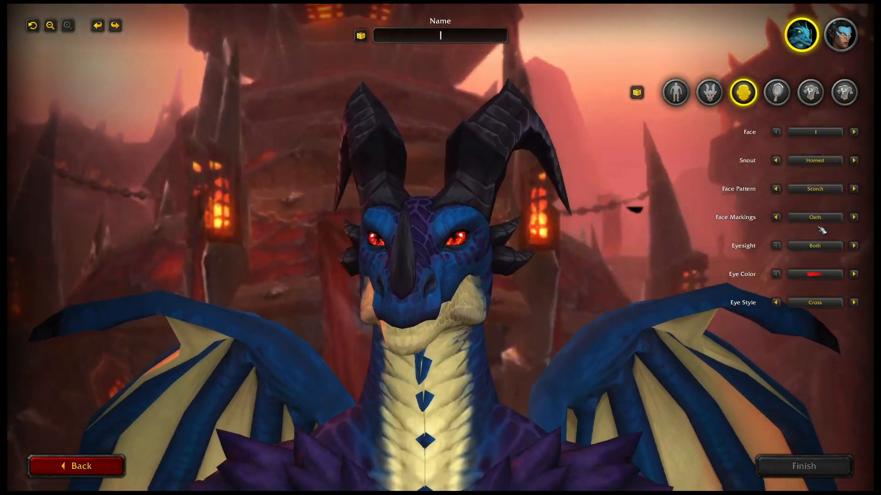
left_click(814, 274)
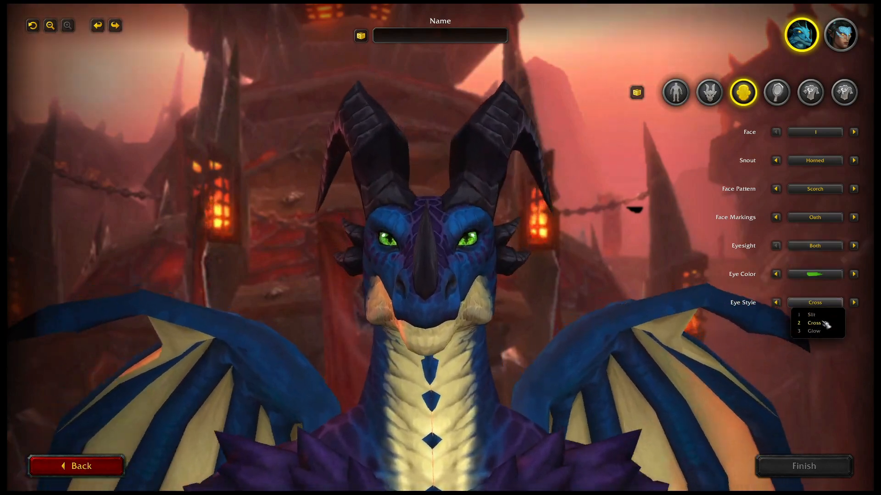
left_click(804, 314)
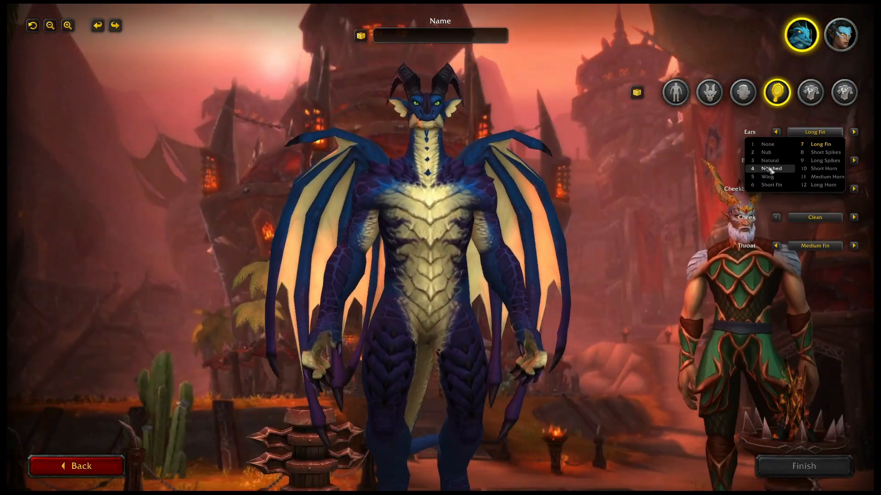
Step: Give the dragon Medium Horn ears, a thorny throat and a spiked club tail
left_click(827, 176)
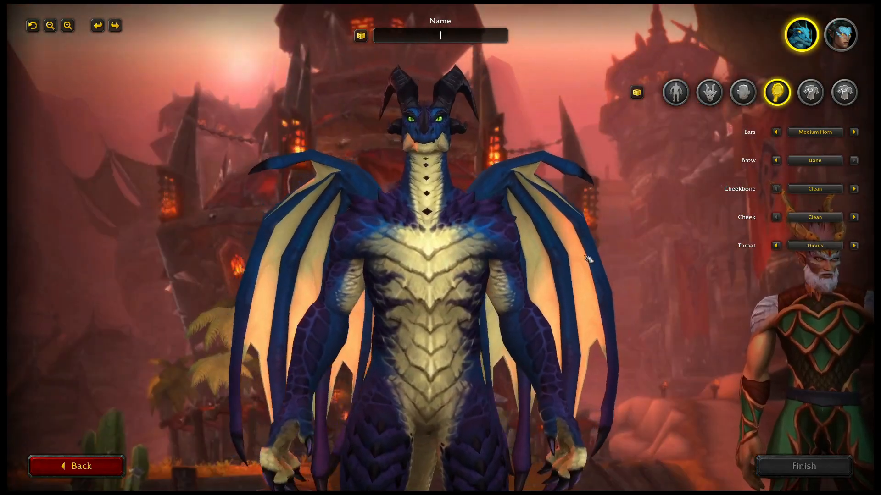
left_click(814, 245)
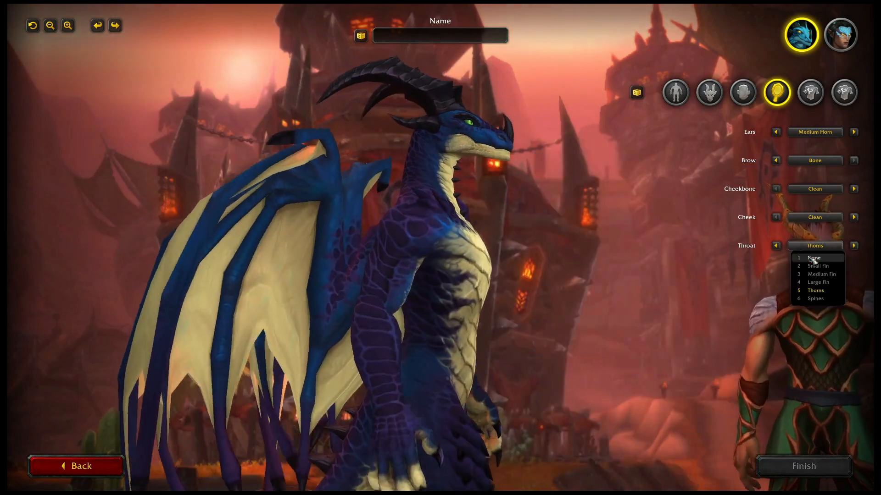
left_click(810, 92)
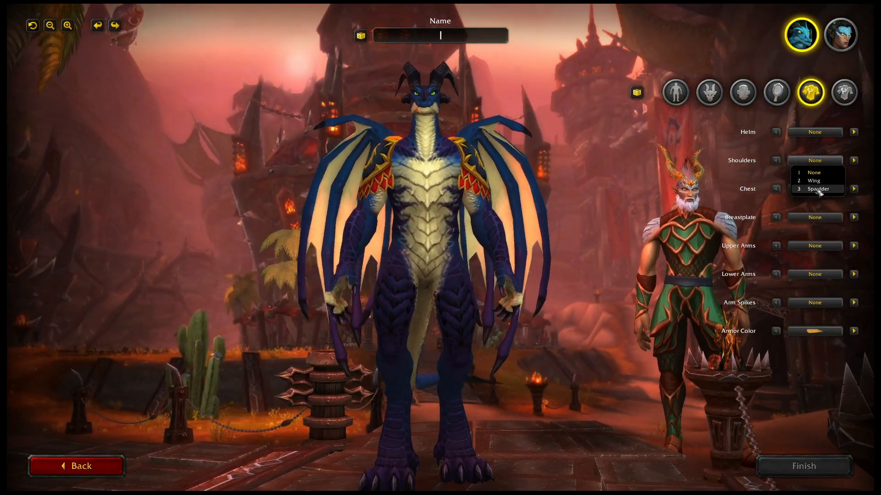
left_click(814, 275)
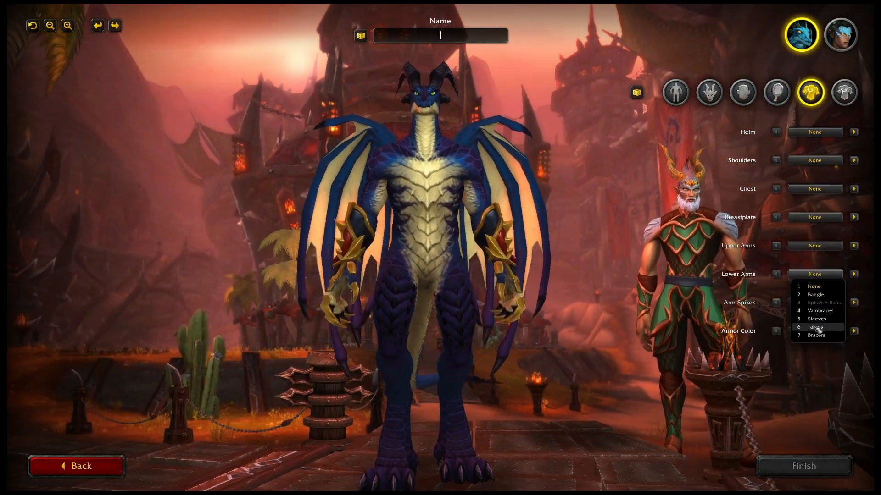
left_click(848, 92)
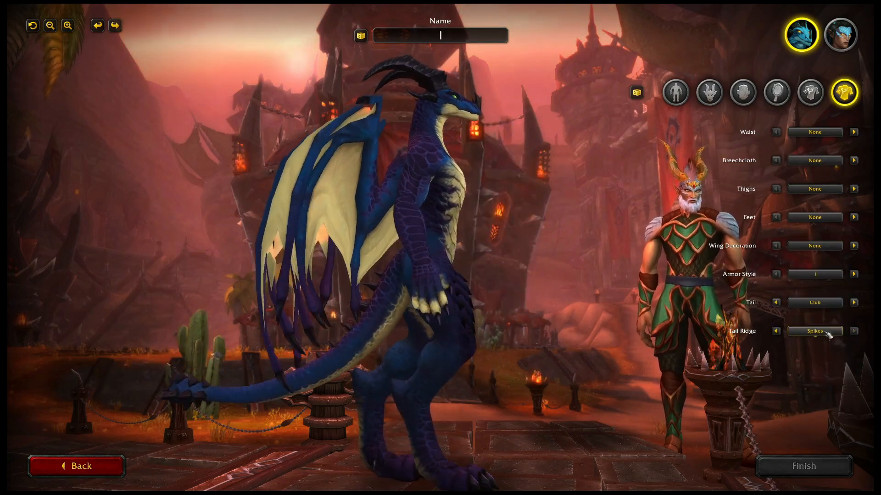
left_click(843, 34)
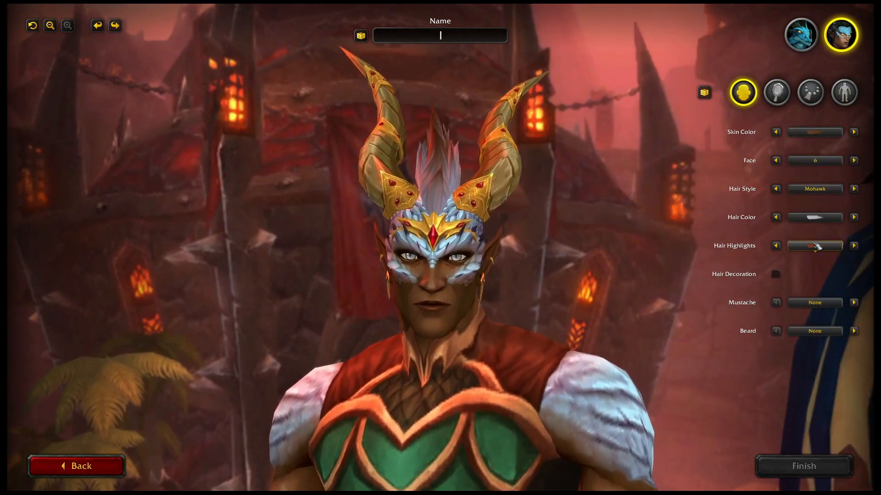
Step: Give the visage face option 2, a Ponytail hairstyle, and blue hair and beard
left_click(815, 160)
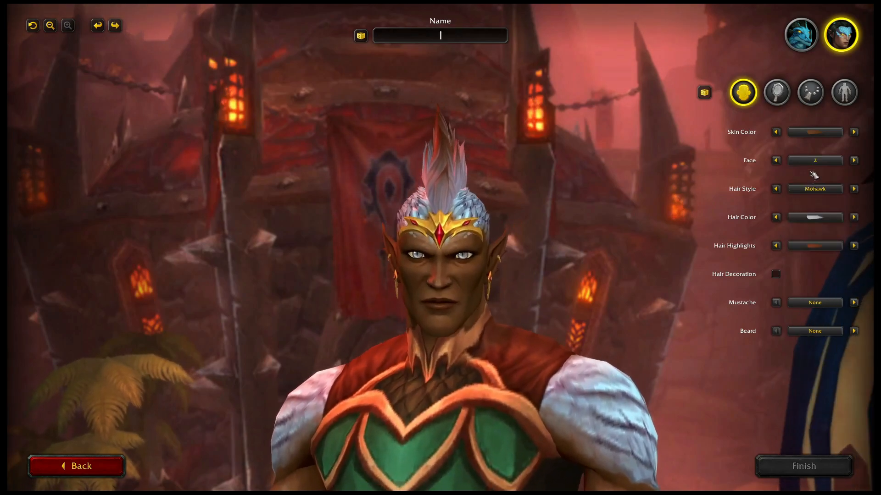
left_click(815, 189)
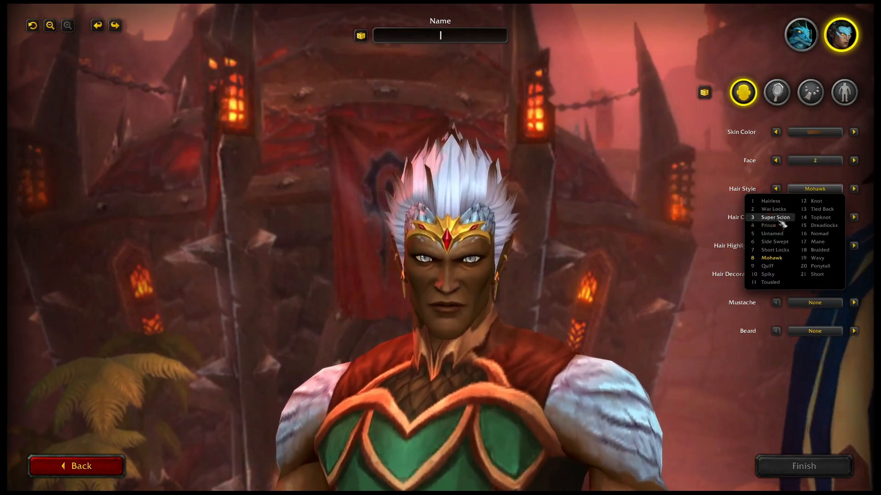
left_click(776, 218)
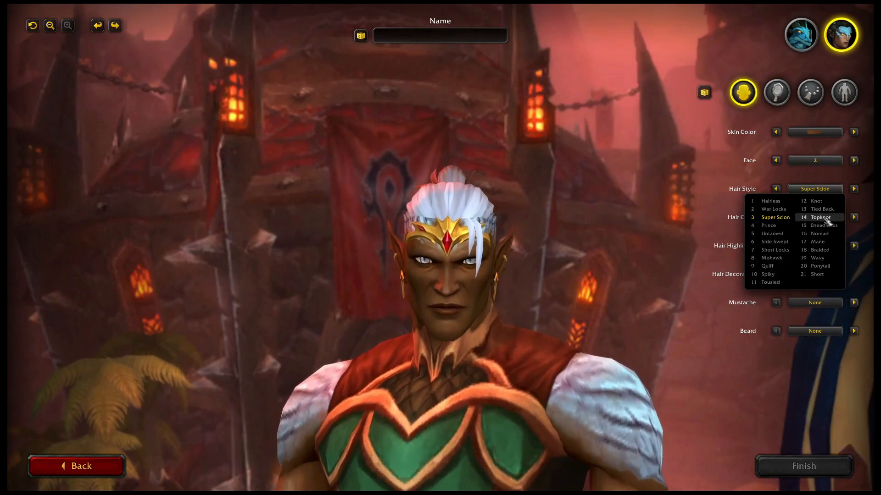
left_click(820, 265)
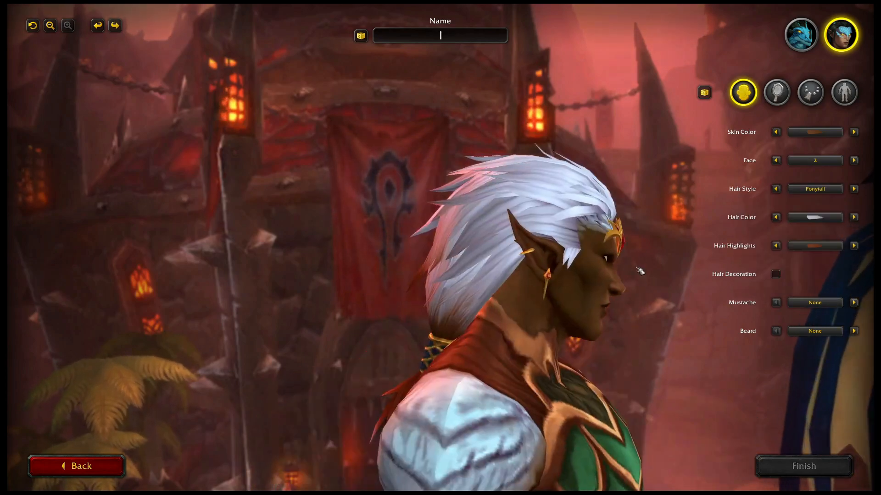
left_click(815, 246)
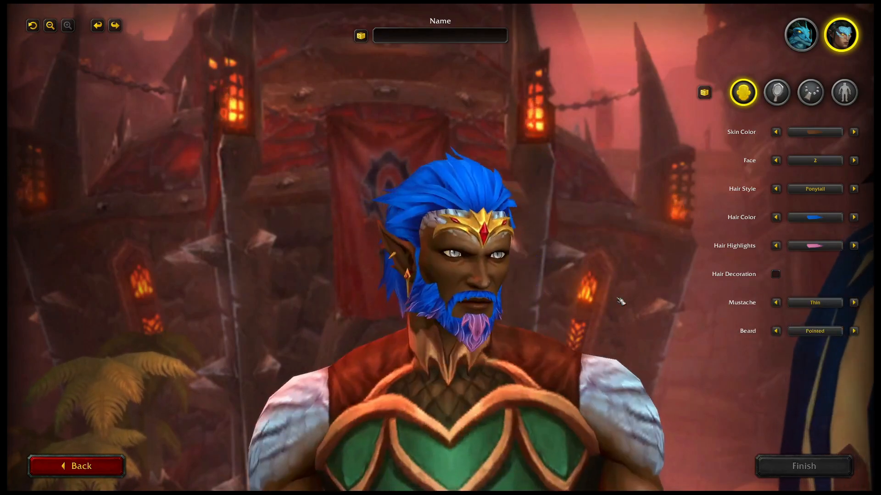
Step: Adjust the horn and jewelry options and choose Oath body scales
left_click(777, 92)
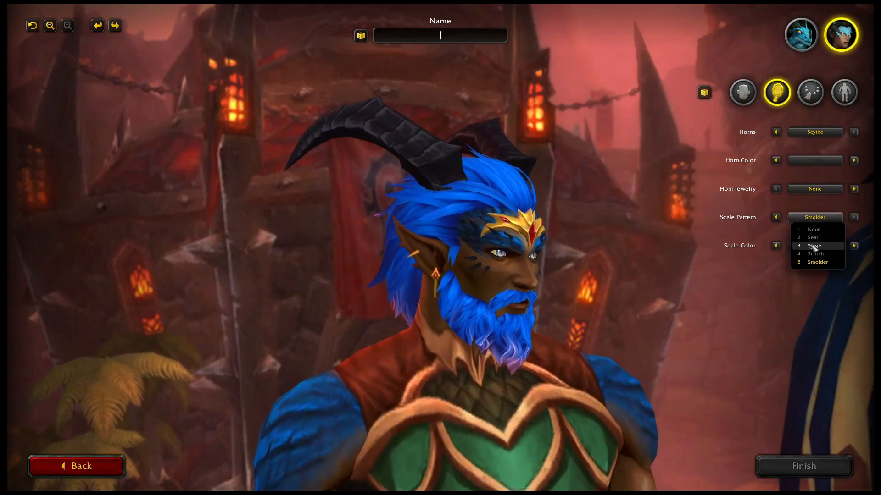
left_click(810, 93)
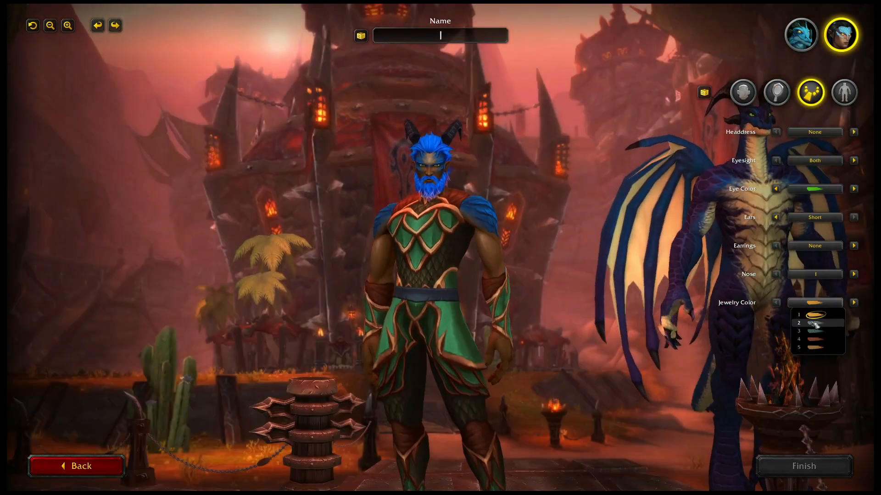
left_click(844, 92)
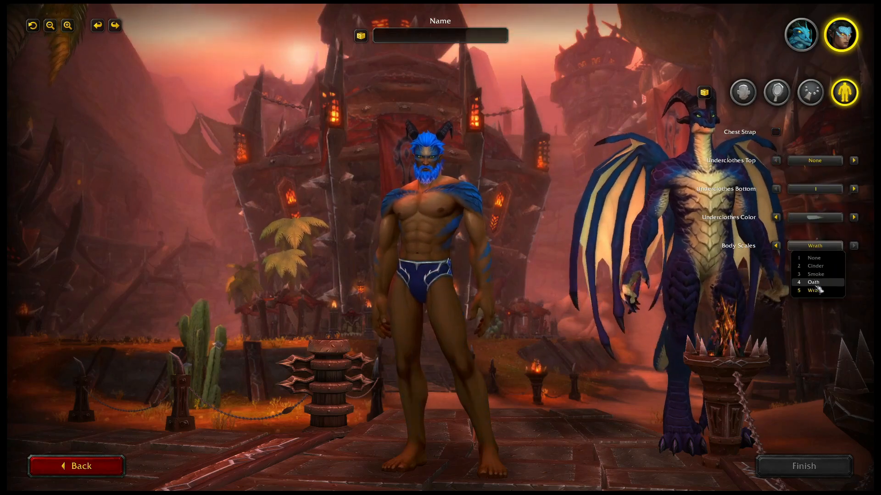
left_click(813, 282)
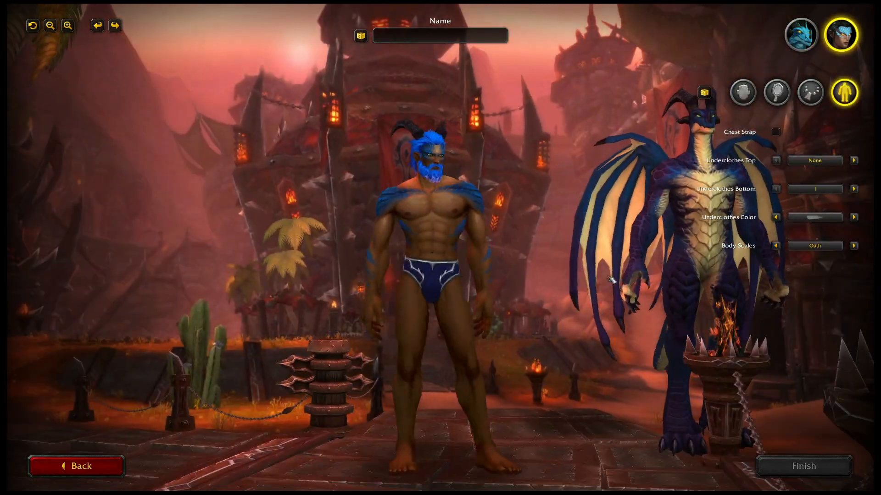
left_click(441, 35)
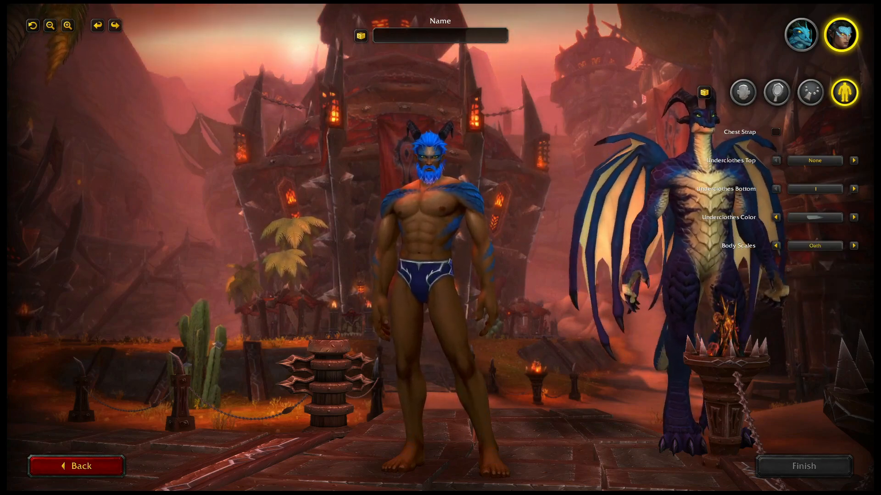
Step: Name the dracthyr Drágon and finish creating the level 58 Evoker
type("Smaug")
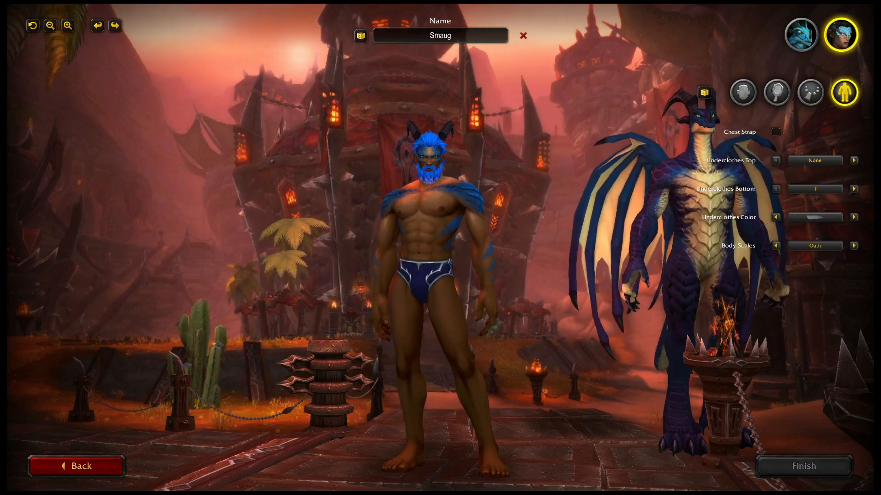
type("Draagon")
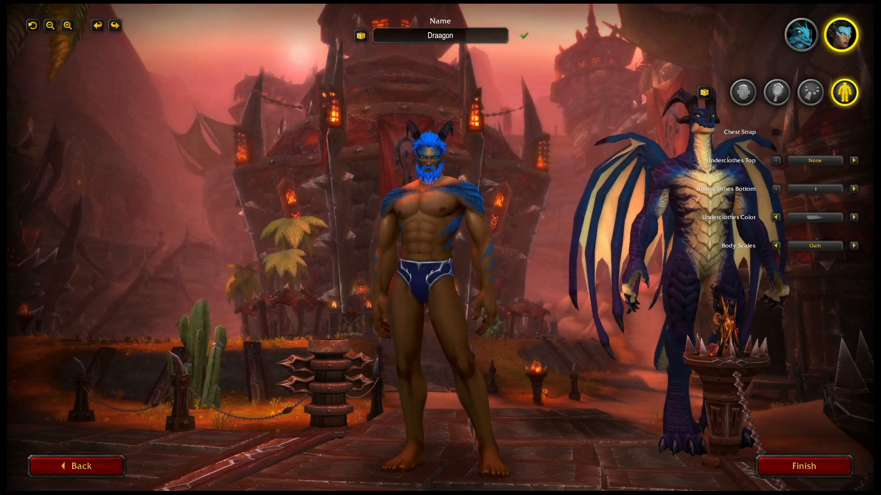
type("Drágo")
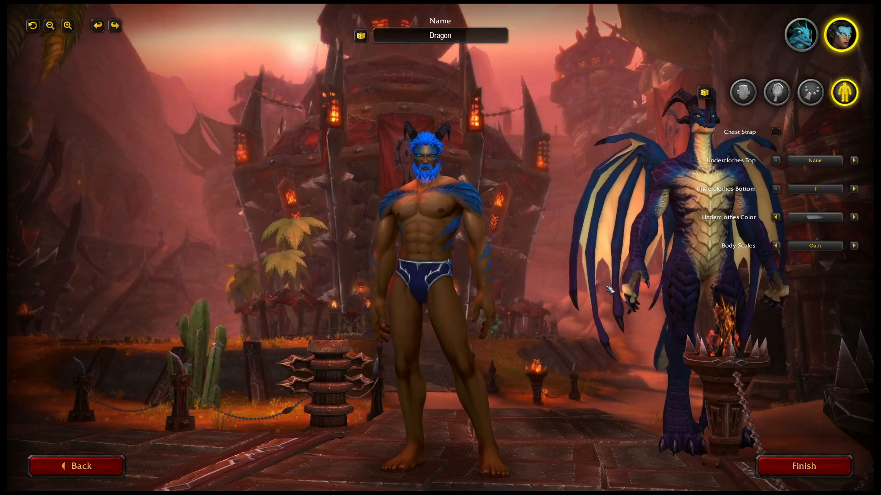
left_click(440, 36)
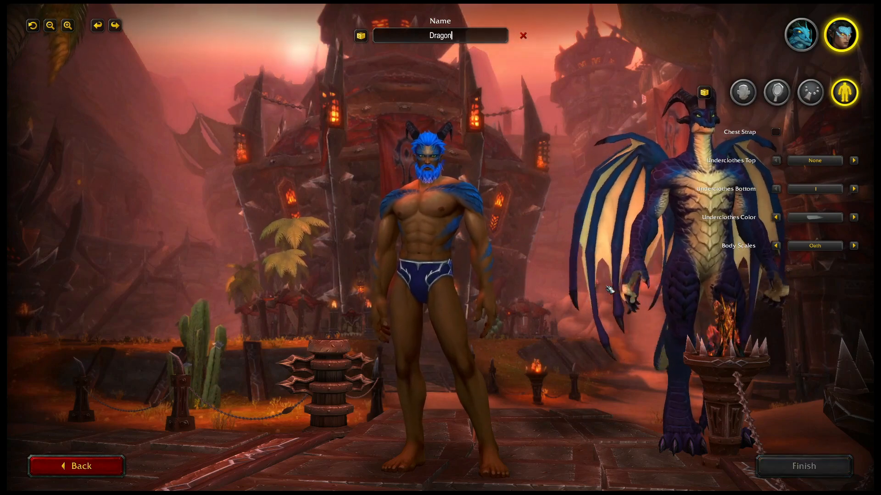
left_click(801, 466)
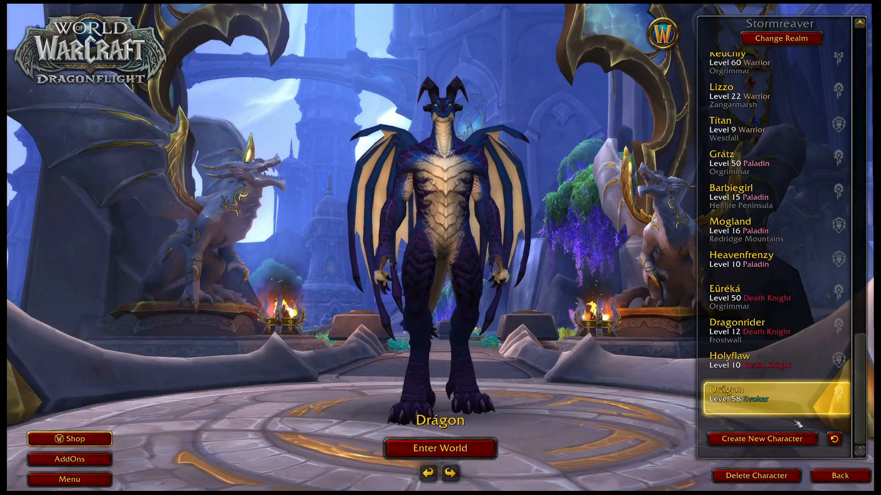